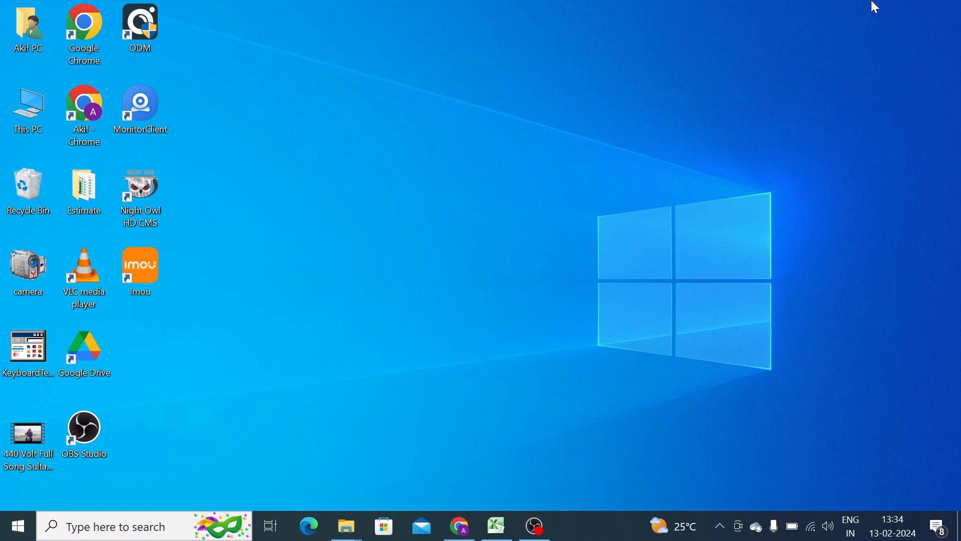
pyautogui.moveTo(820, 26)
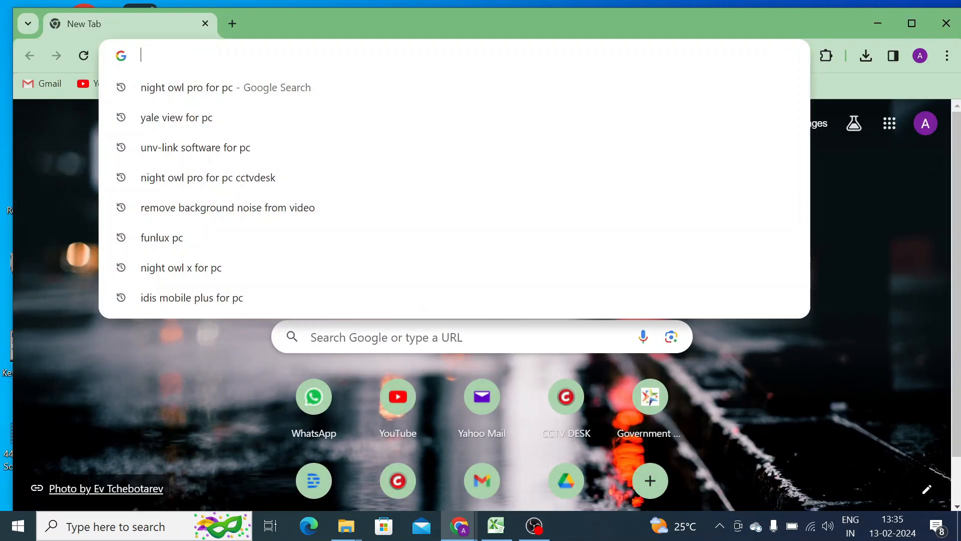
pyautogui.moveTo(226, 87)
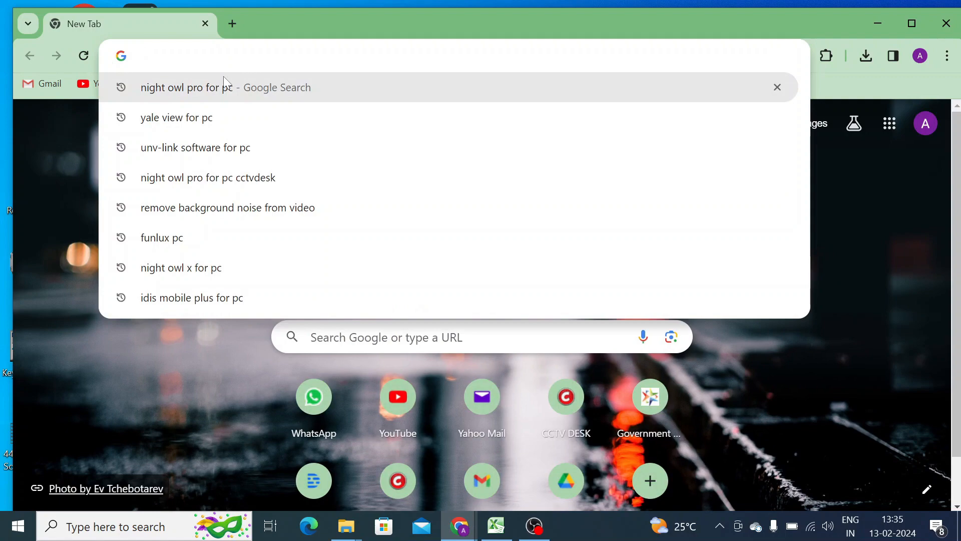
# Search 'unv-link software for pc', reach the cctvdesk.com guide and scroll through it to the EZView download link
pyautogui.click(195, 147)
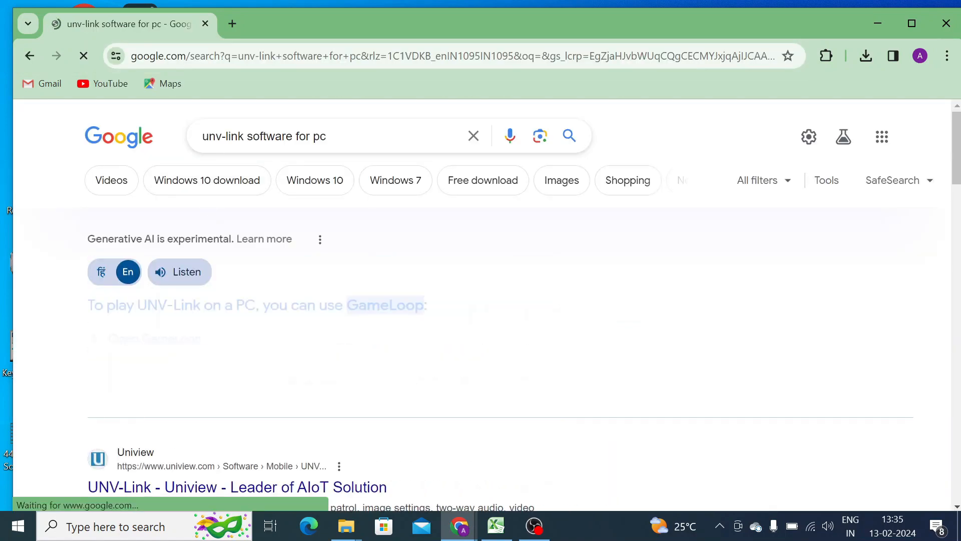
pyautogui.scroll(-3)
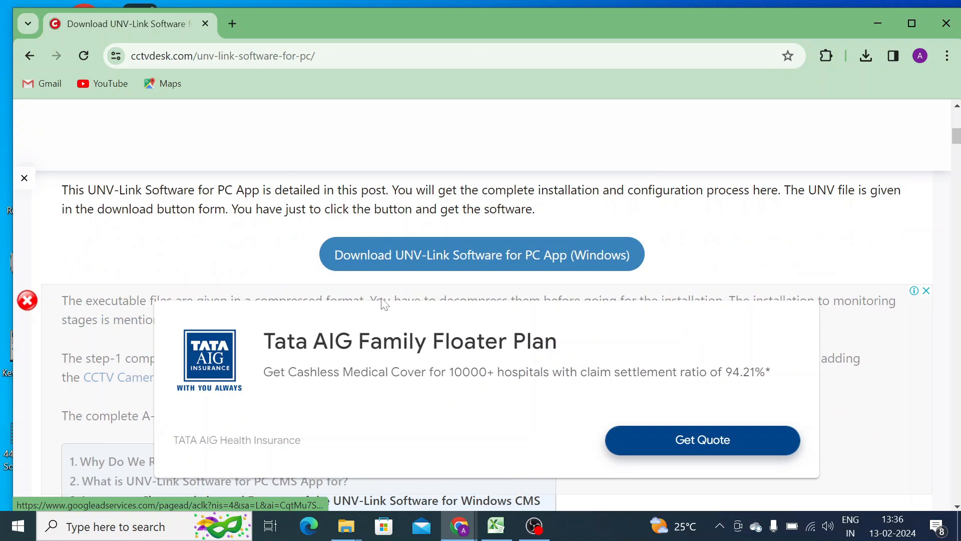
pyautogui.scroll(-3)
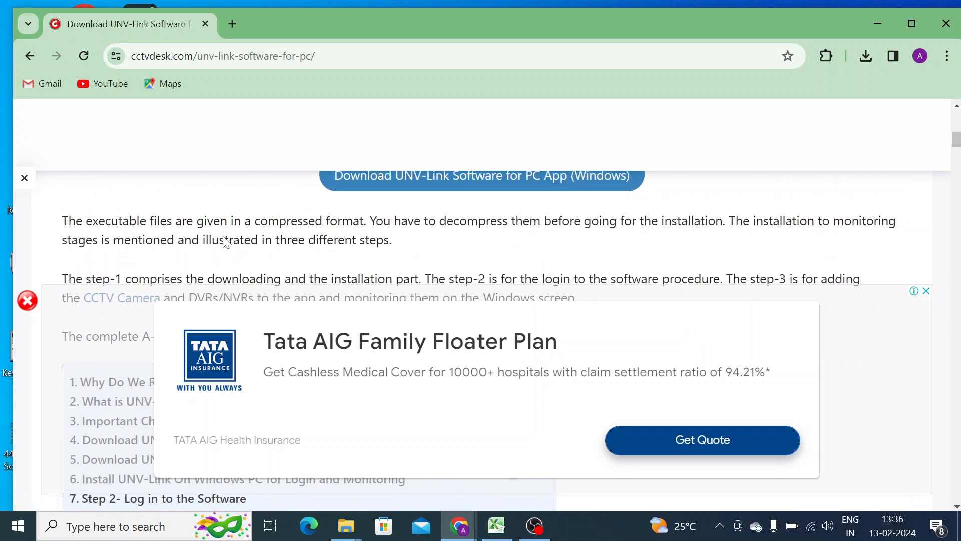
pyautogui.scroll(3)
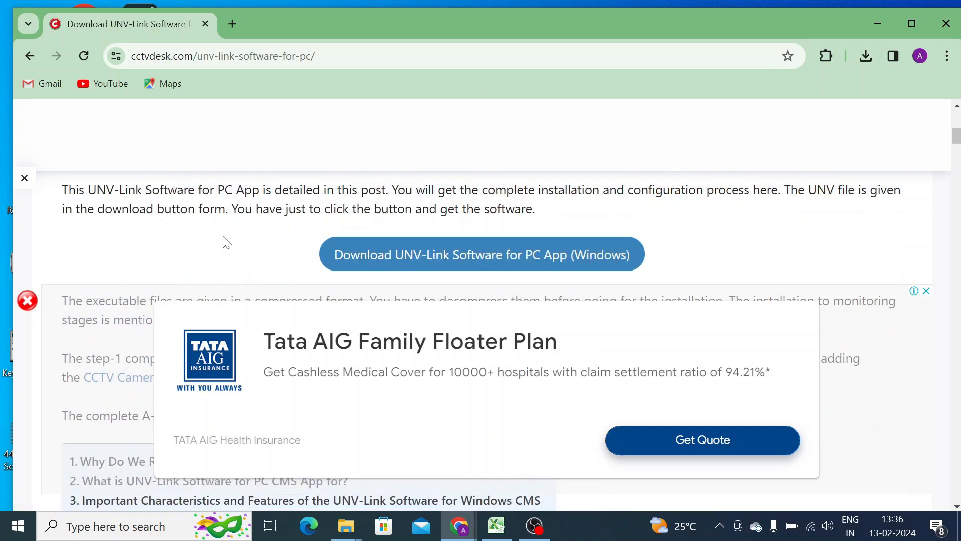
pyautogui.scroll(-3)
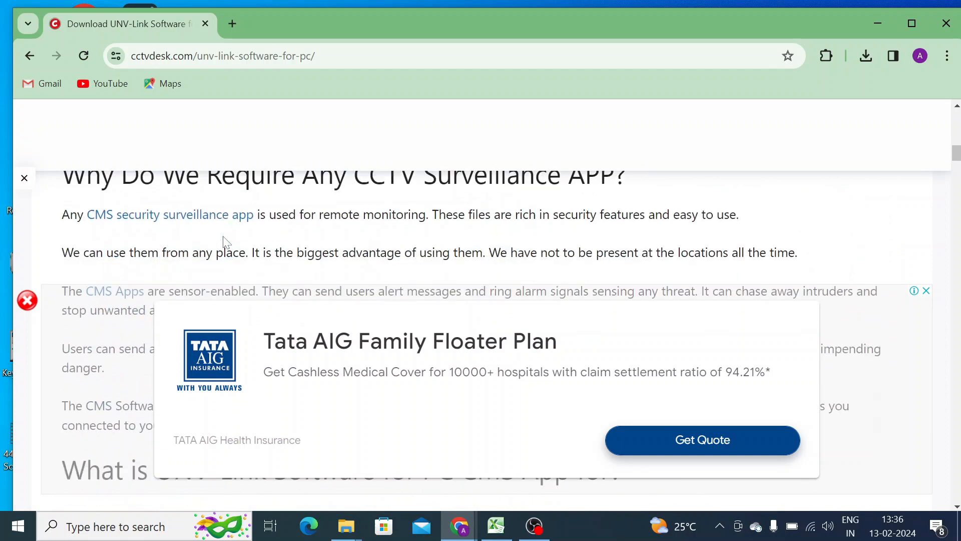
pyautogui.scroll(-3)
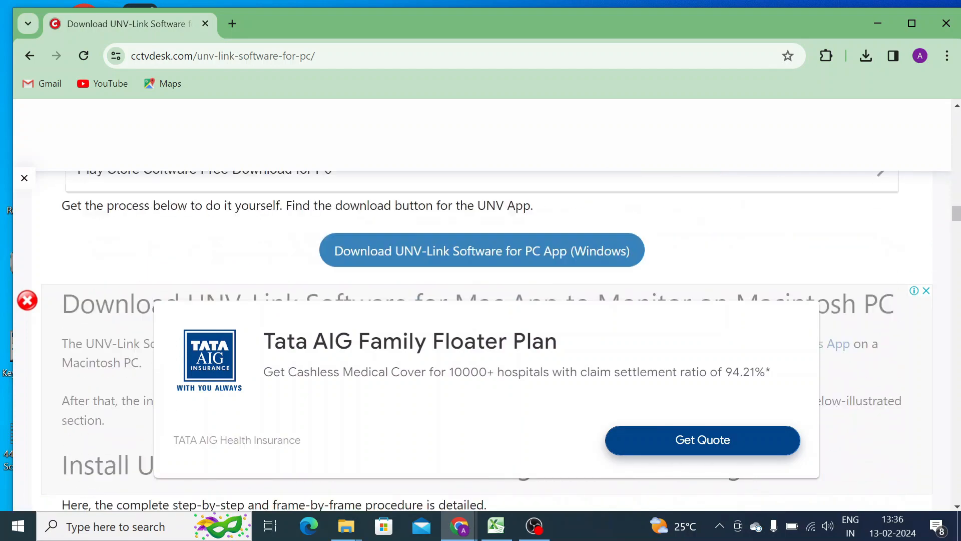
pyautogui.scroll(-3)
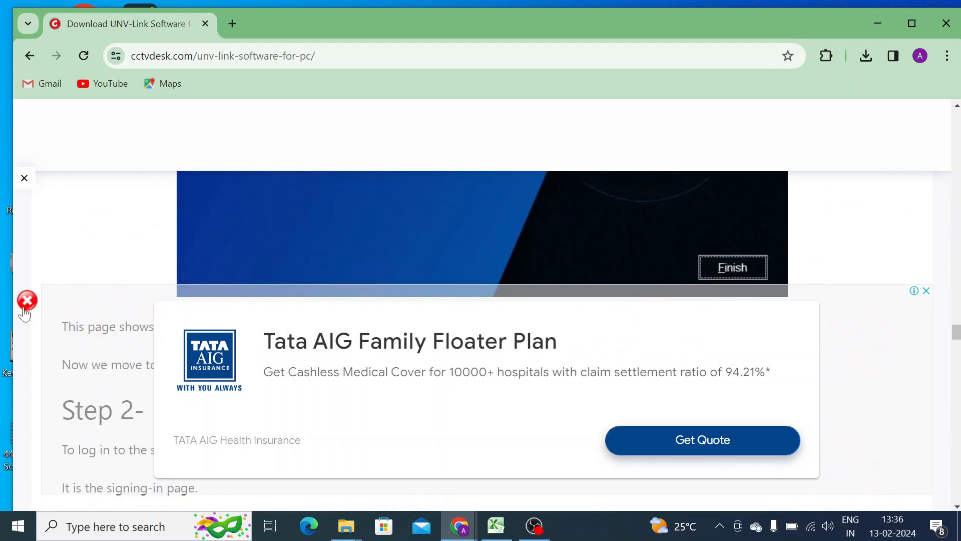
pyautogui.scroll(-3)
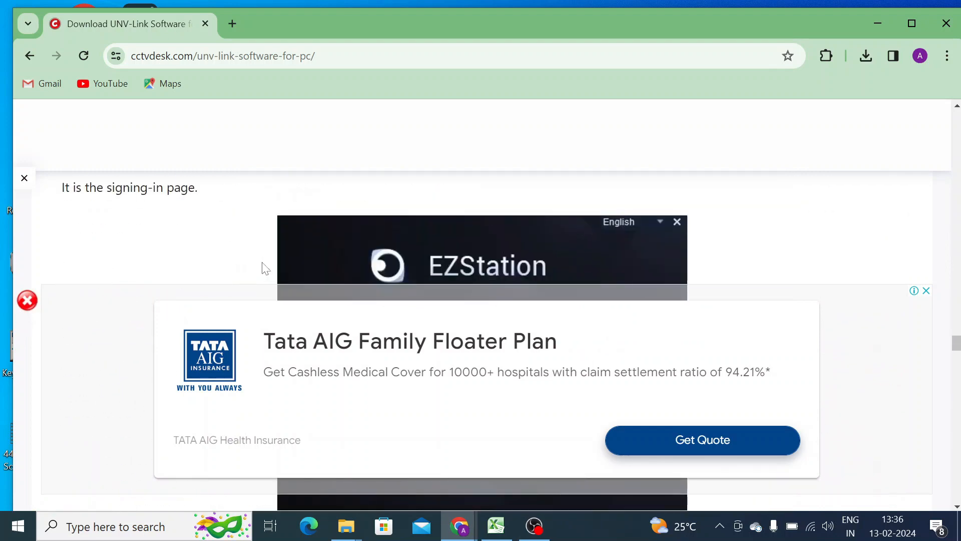
pyautogui.scroll(-3)
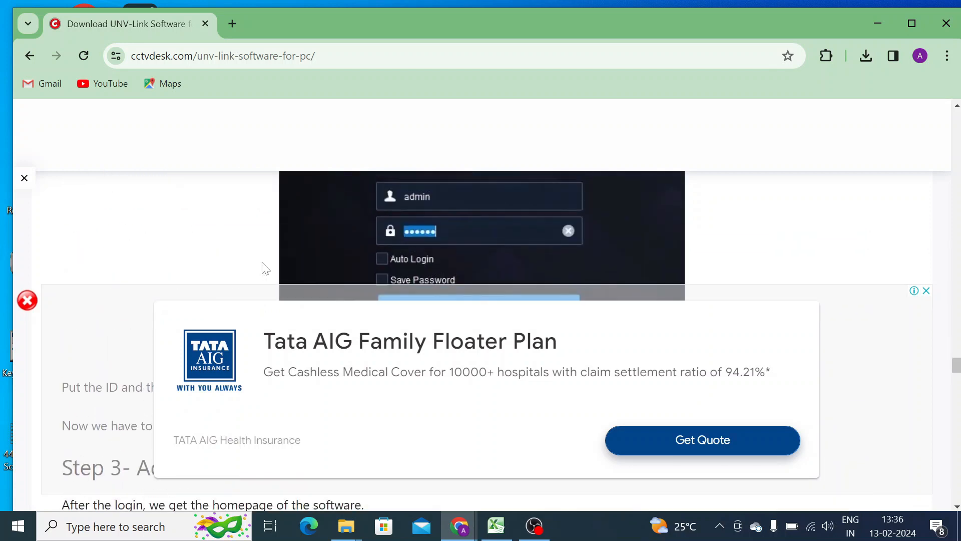
pyautogui.scroll(-3)
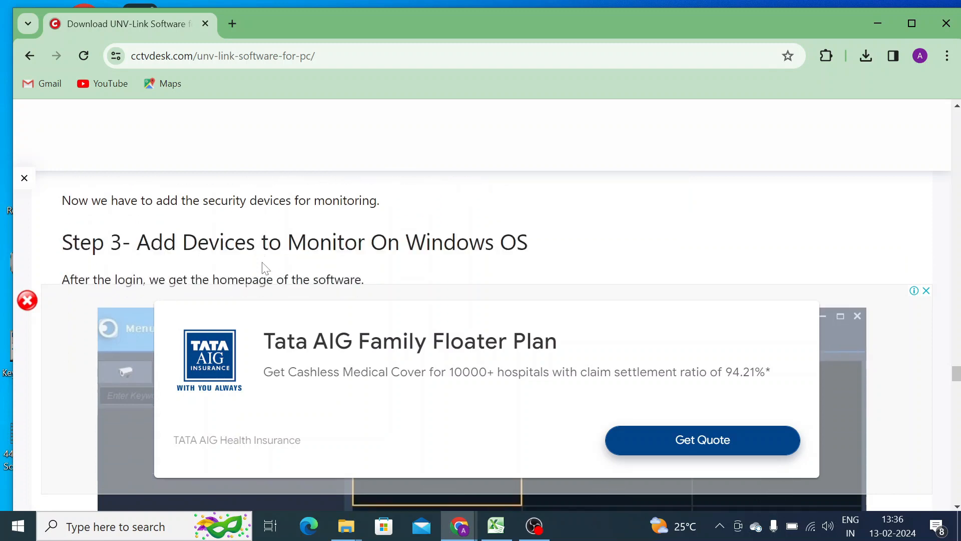
pyautogui.scroll(-3)
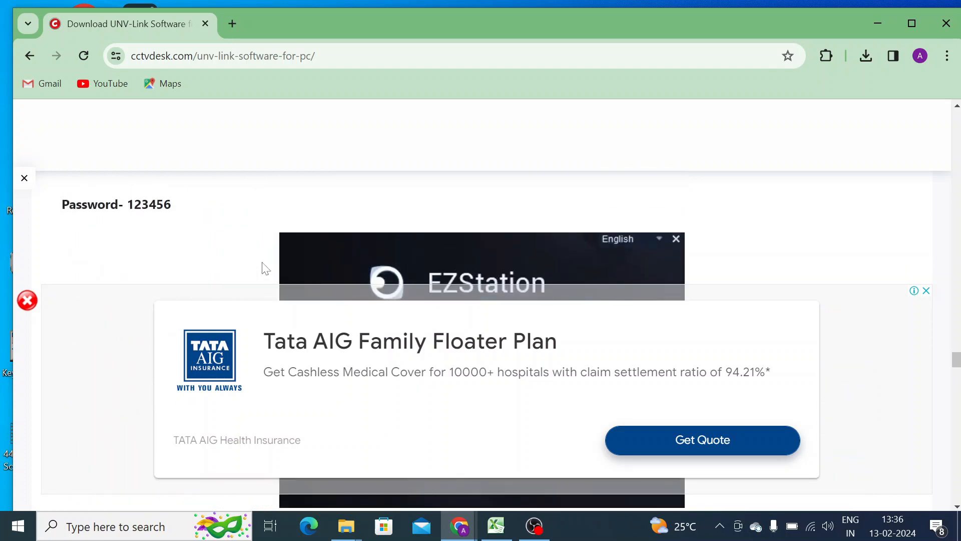
pyautogui.scroll(-3)
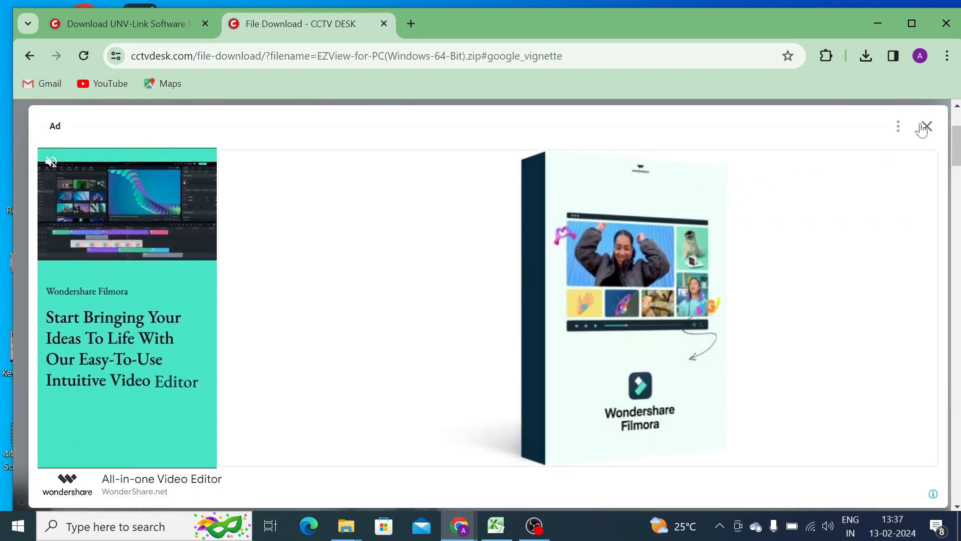
# Dismiss the ad, close the download tab and confirm the 44 MB EZView zip has finished downloading
pyautogui.click(927, 127)
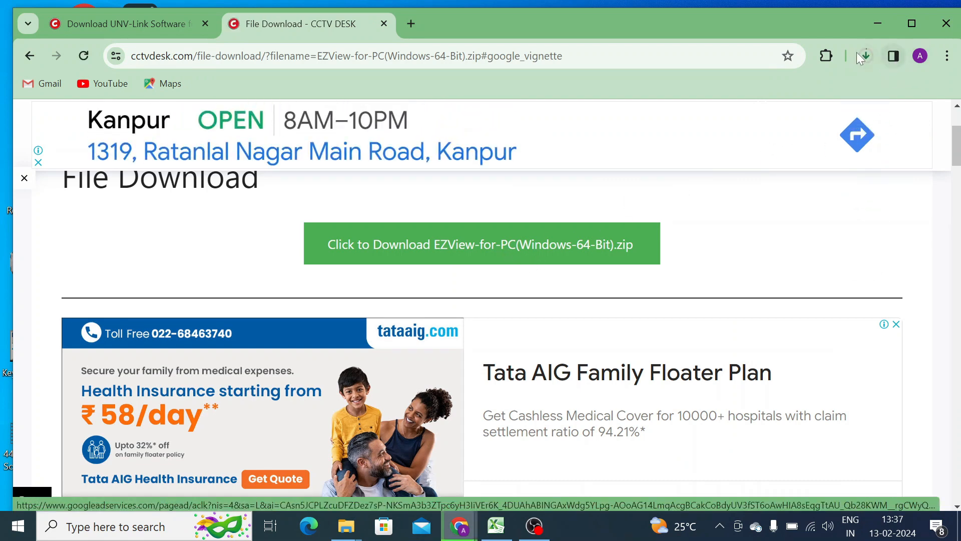
pyautogui.click(865, 56)
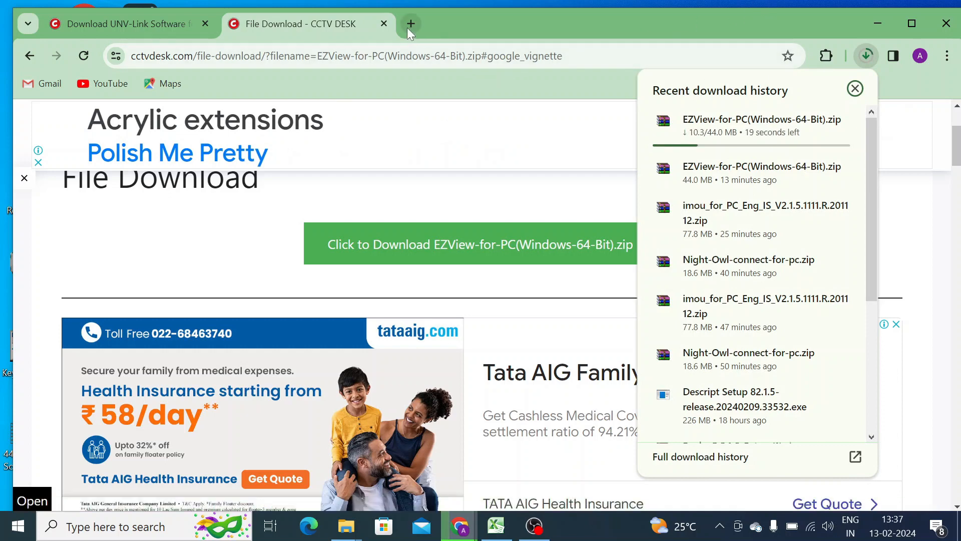
pyautogui.click(384, 24)
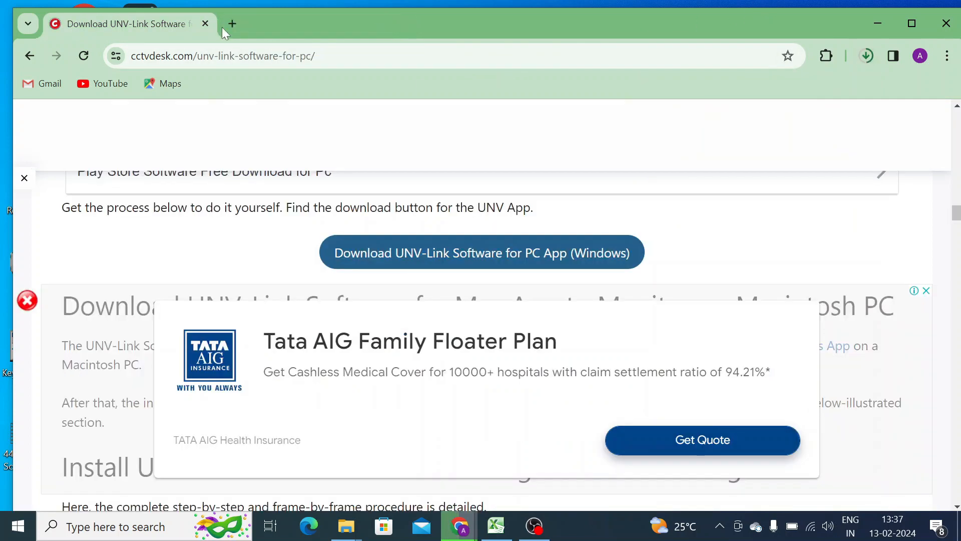
pyautogui.click(231, 23)
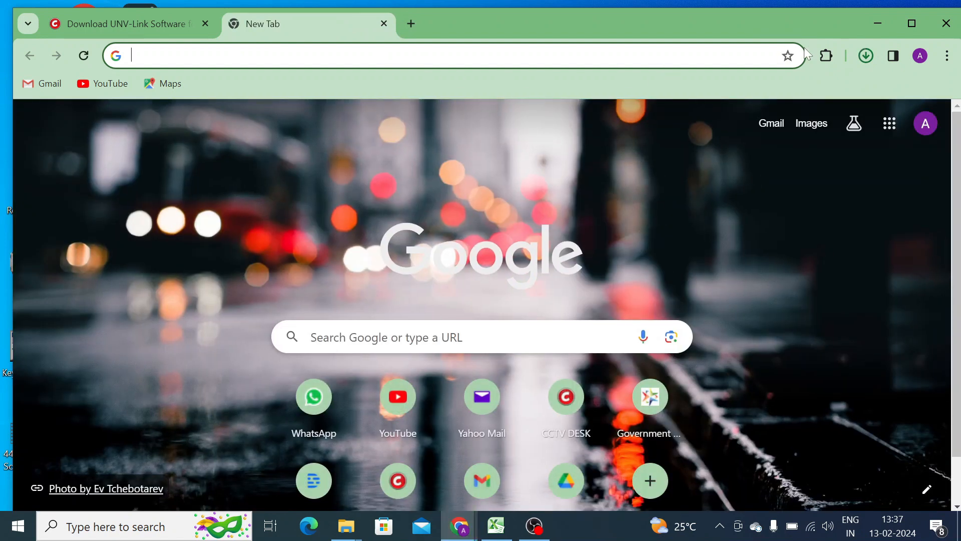
pyautogui.click(865, 55)
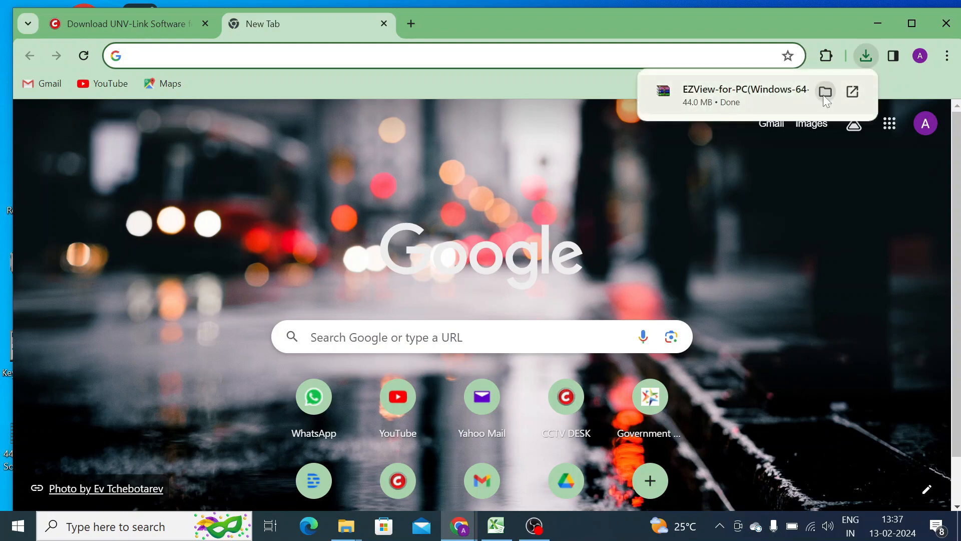
# Show the zip in Downloads, extract it and enter the EZView-for-PC folder
pyautogui.click(826, 92)
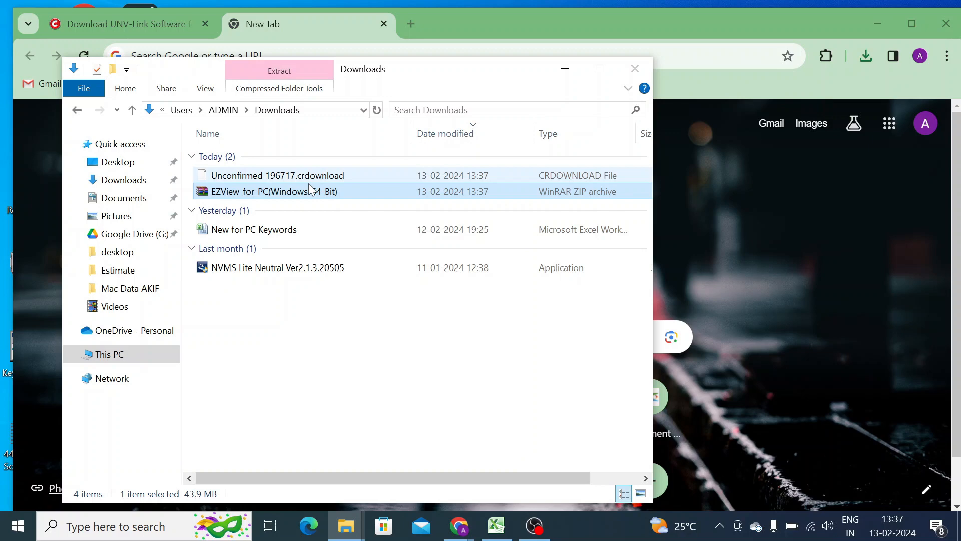
pyautogui.moveTo(258, 196)
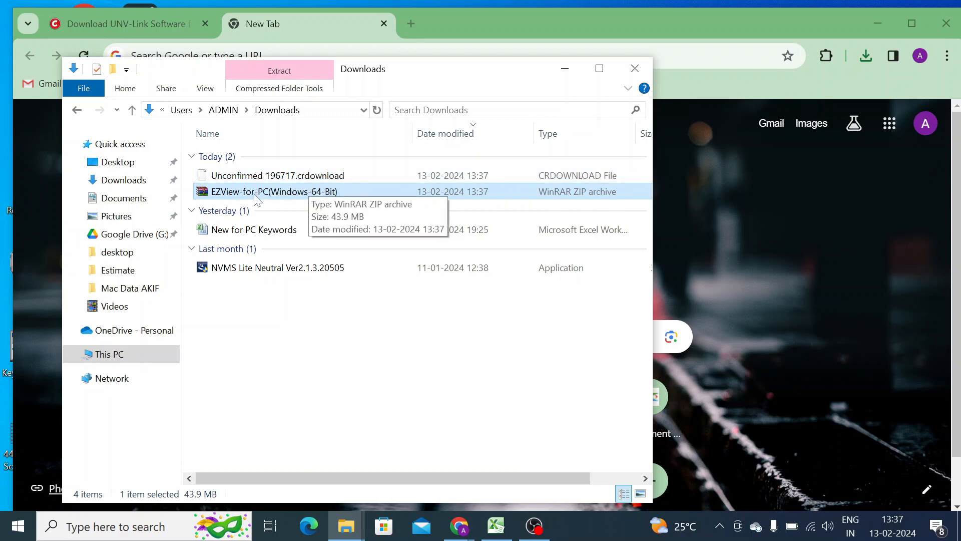
pyautogui.moveTo(246, 197)
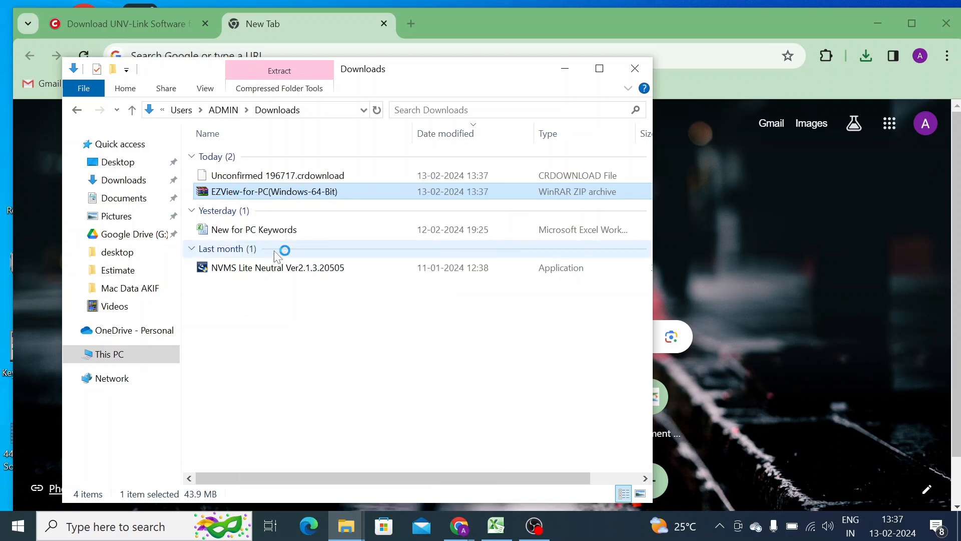
pyautogui.click(278, 70)
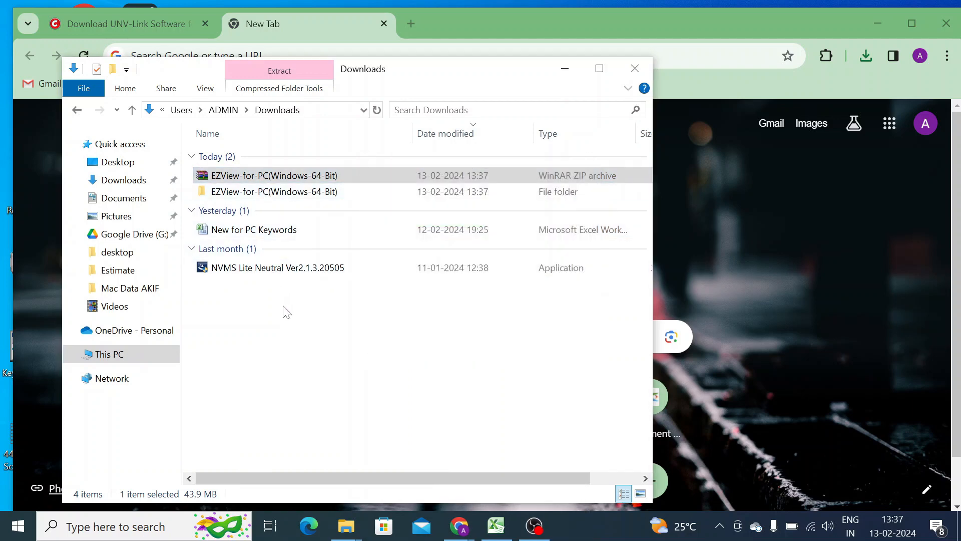
pyautogui.moveTo(276, 229)
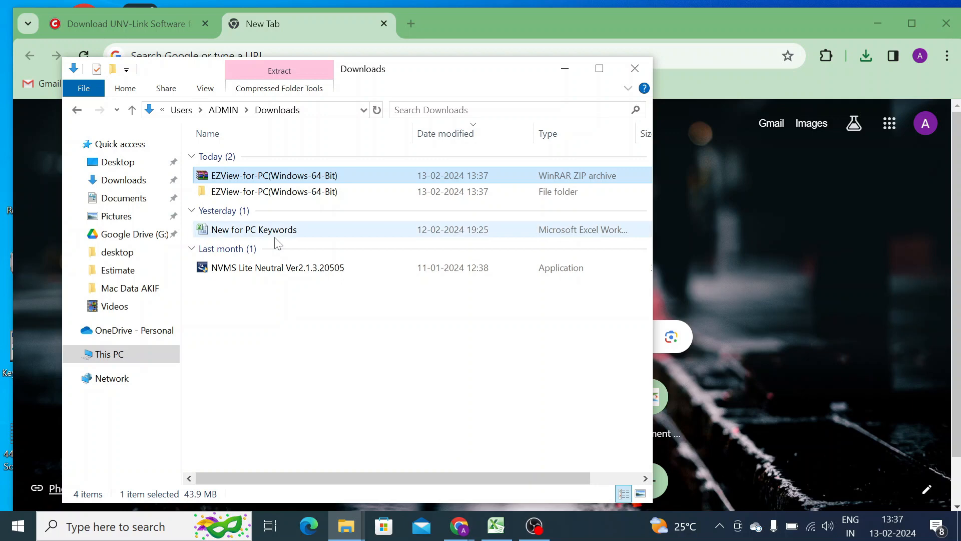
pyautogui.doubleClick(275, 191)
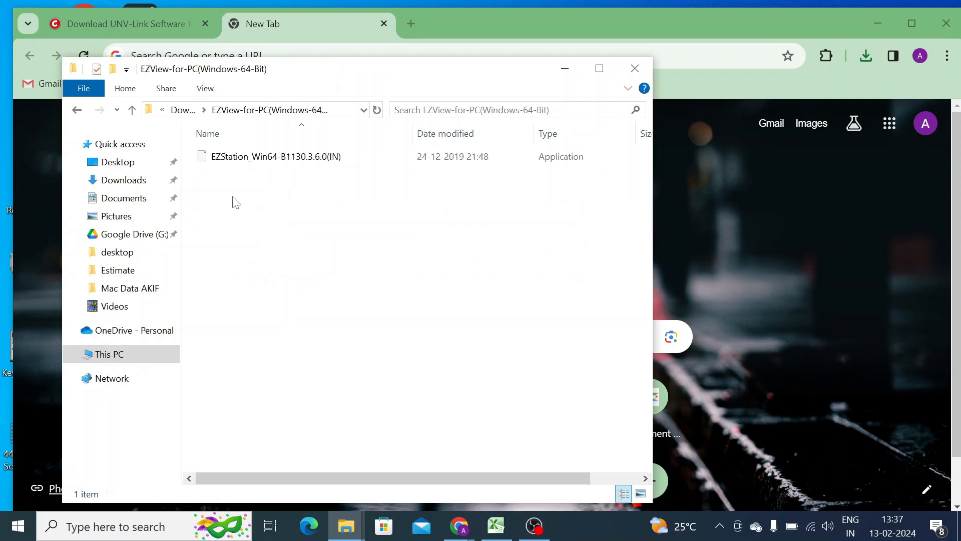
pyautogui.moveTo(277, 156)
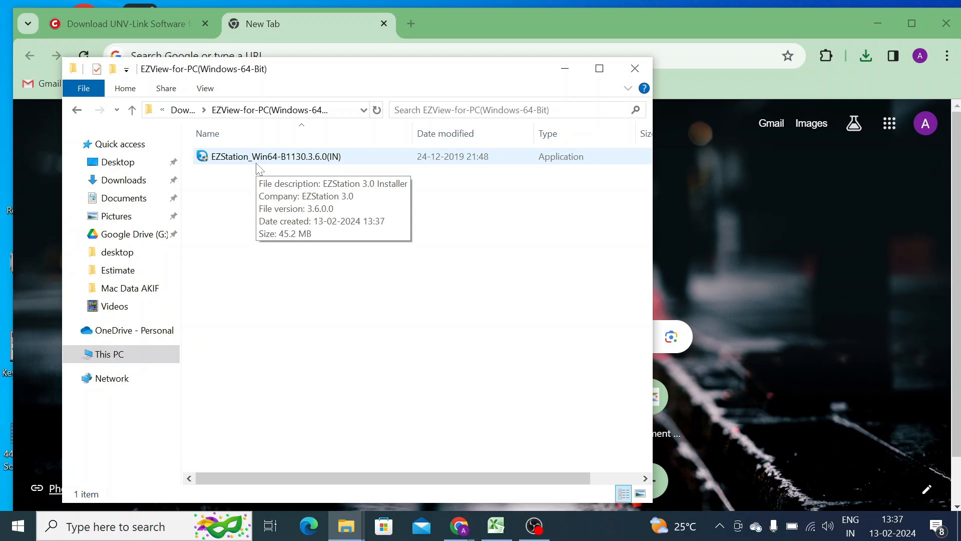
# Launch the EZStation 3.6 installer with Run as administrator
pyautogui.click(277, 156)
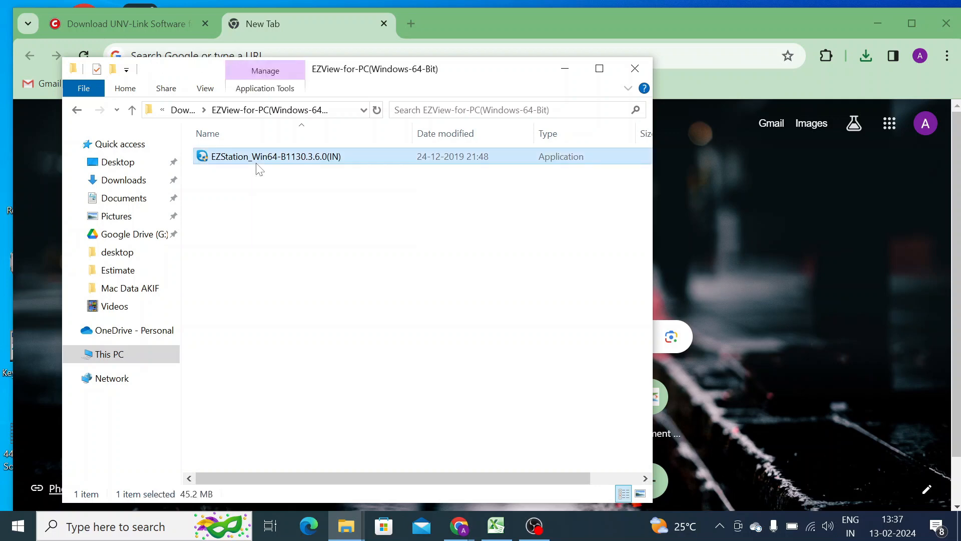
pyautogui.rightClick(276, 157)
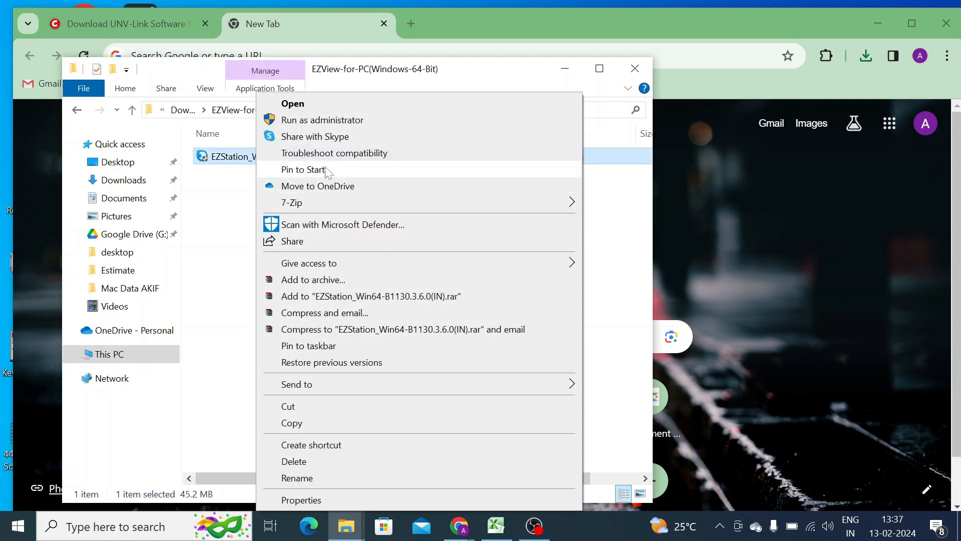
pyautogui.moveTo(329, 119)
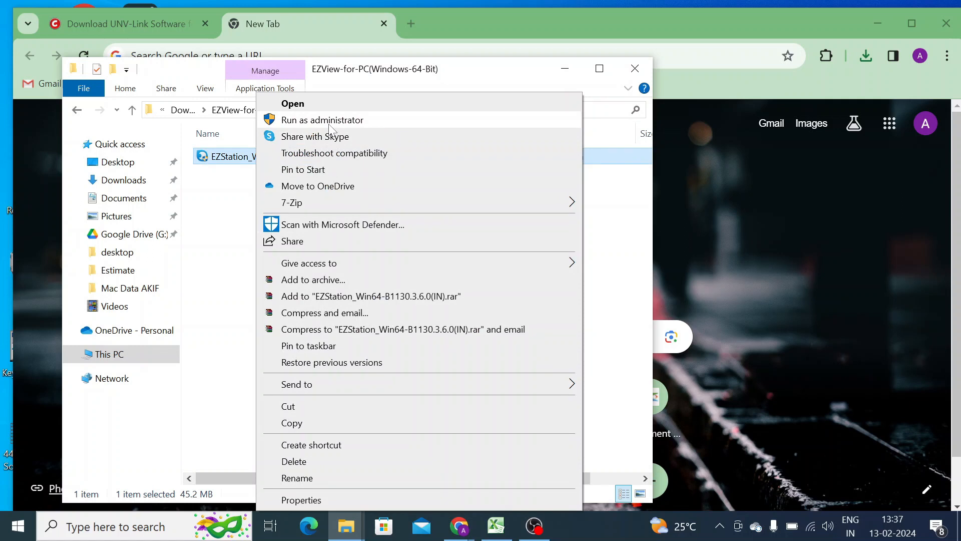
pyautogui.click(292, 103)
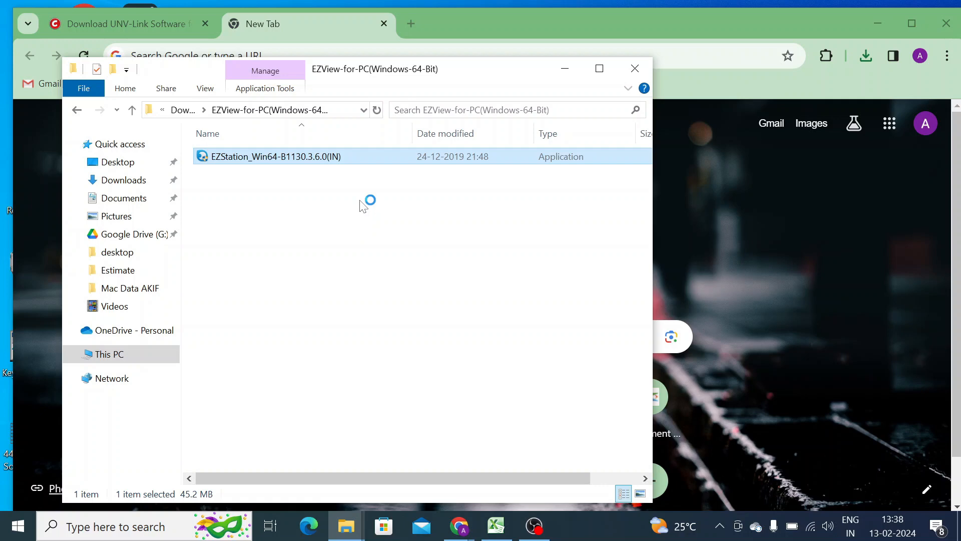
pyautogui.doubleClick(276, 156)
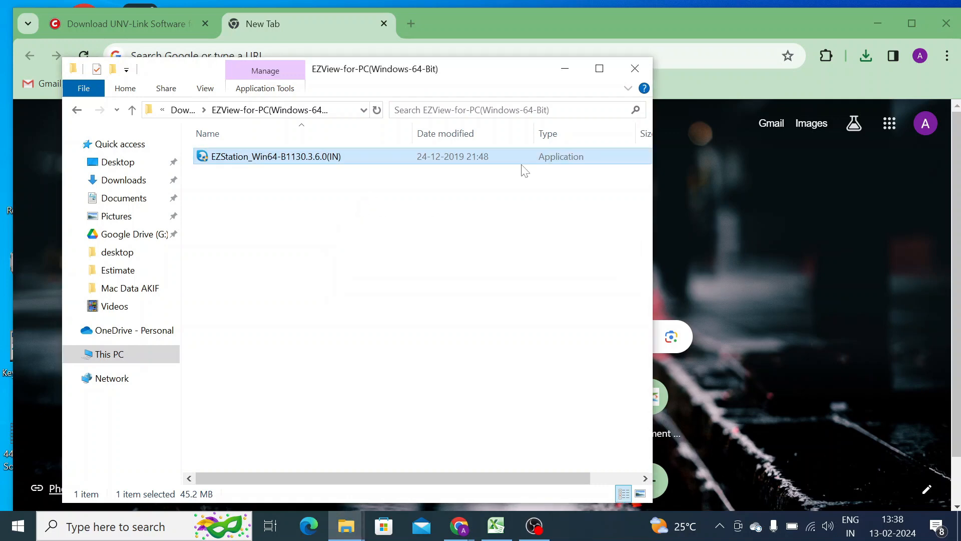
# Accept the license, keep C:\Program Files\EZStation 3.0\ and start the EZStation install
pyautogui.doubleClick(276, 156)
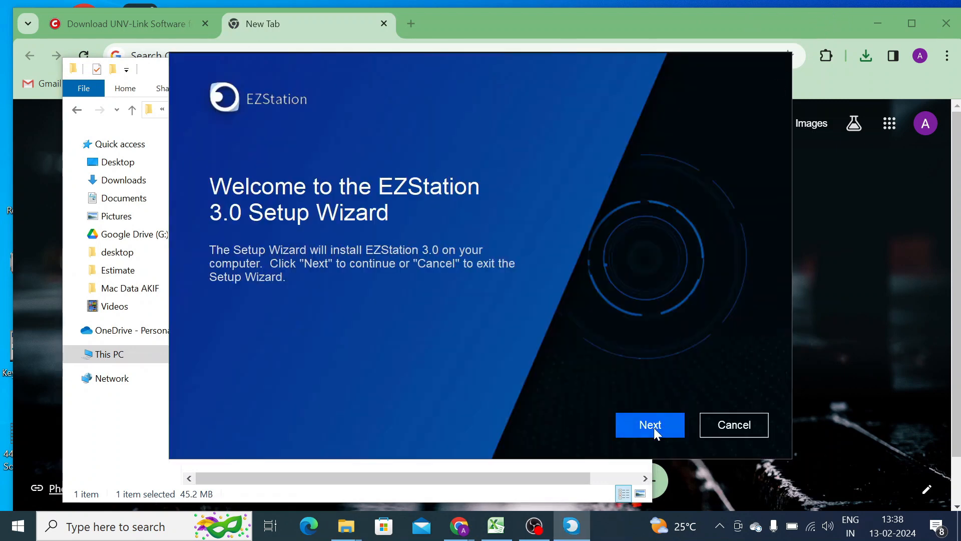
pyautogui.click(649, 425)
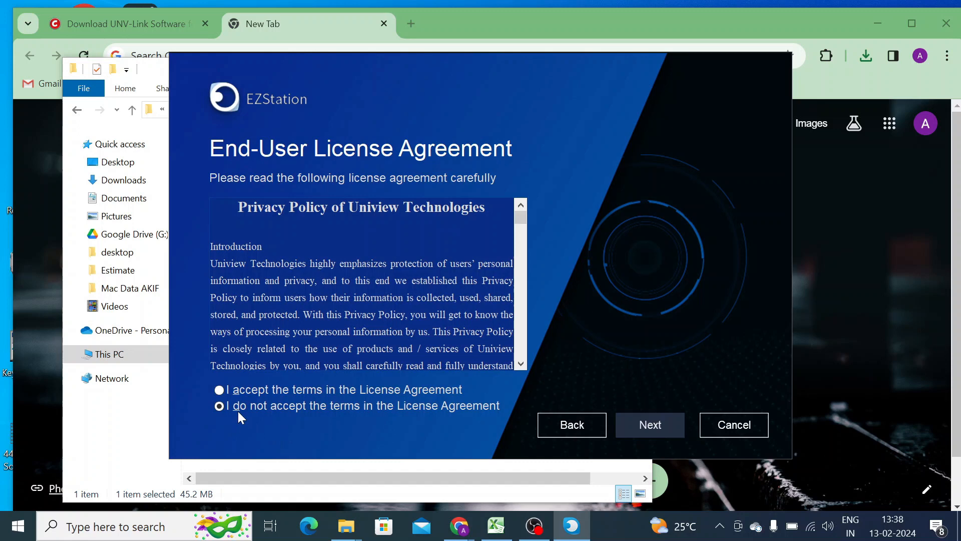
pyautogui.click(219, 390)
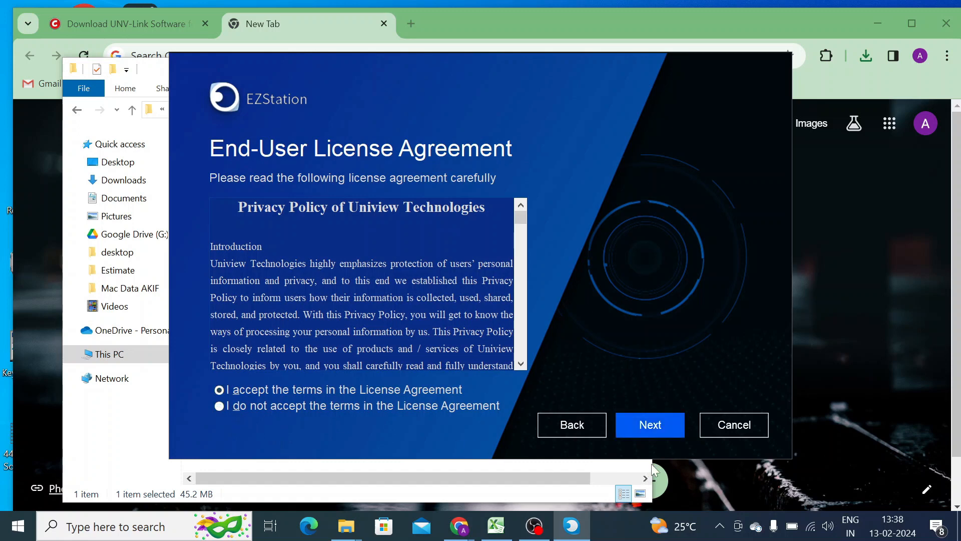
pyautogui.click(649, 425)
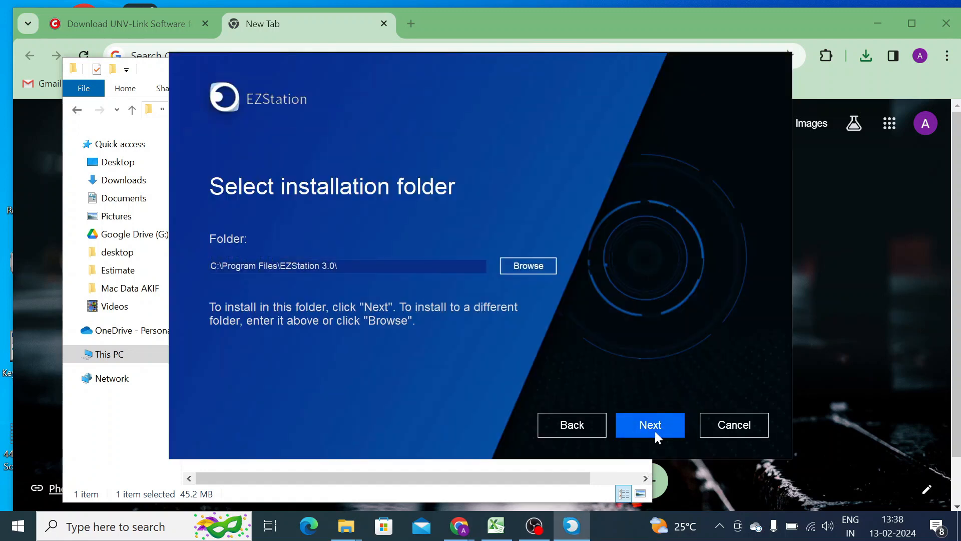
pyautogui.click(649, 424)
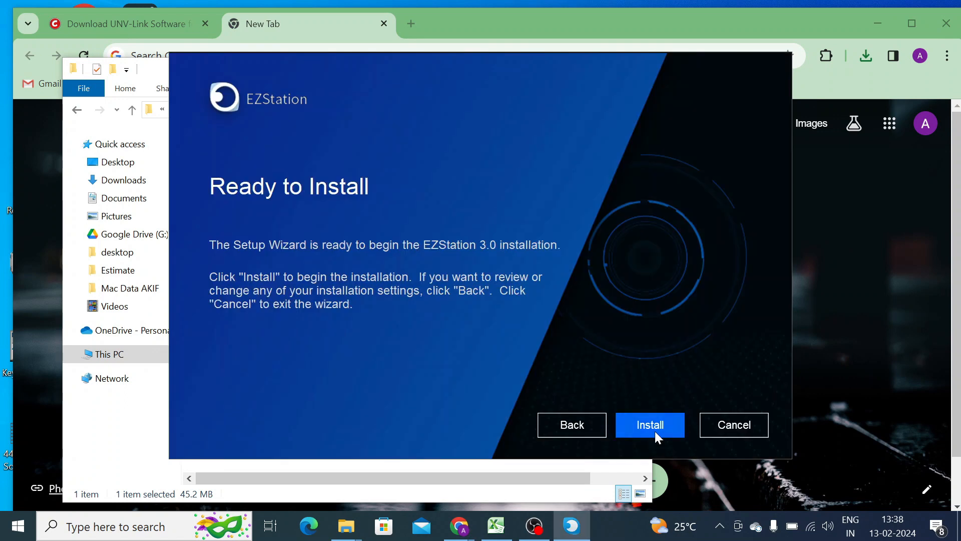
pyautogui.click(649, 424)
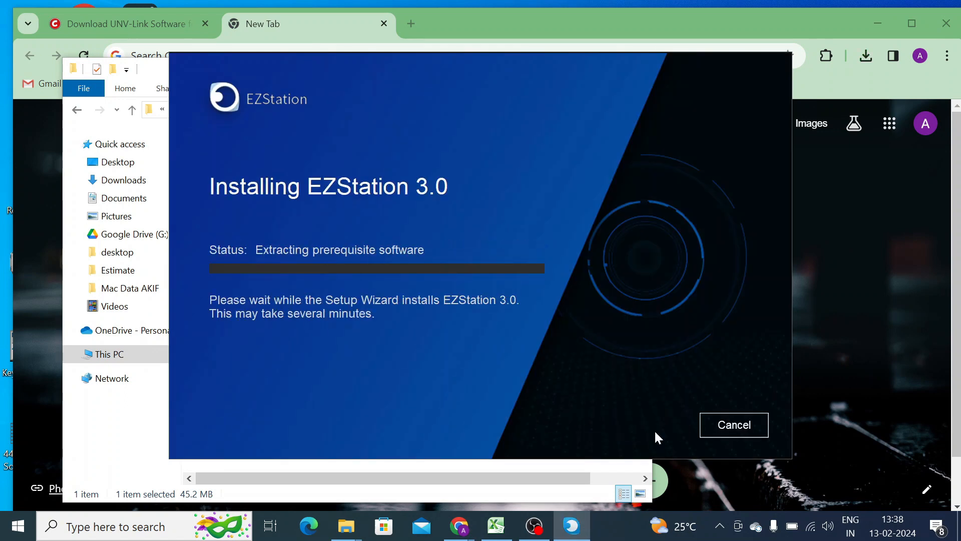
pyautogui.moveTo(622, 356)
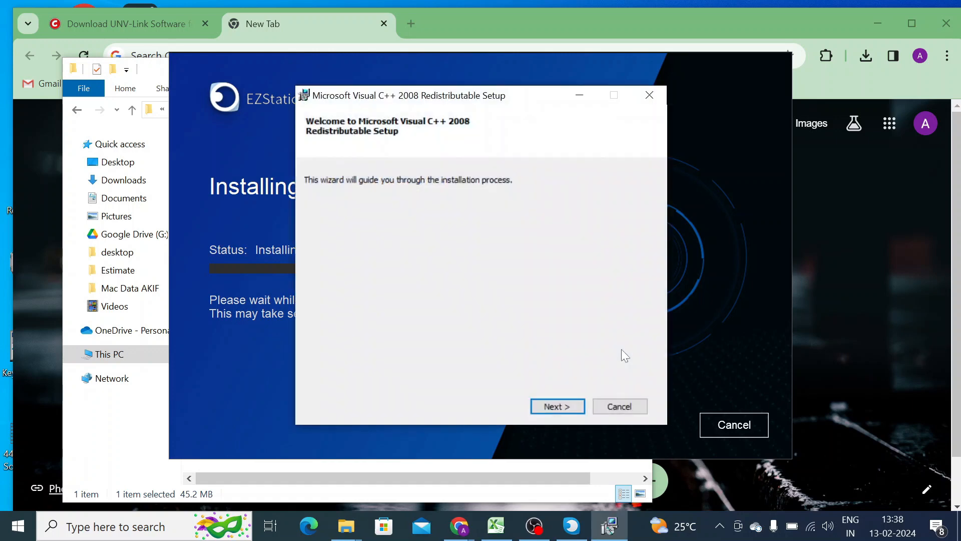
# Accept the Microsoft license terms and install the Visual C++ 2008 Redistributable runtime
pyautogui.click(555, 405)
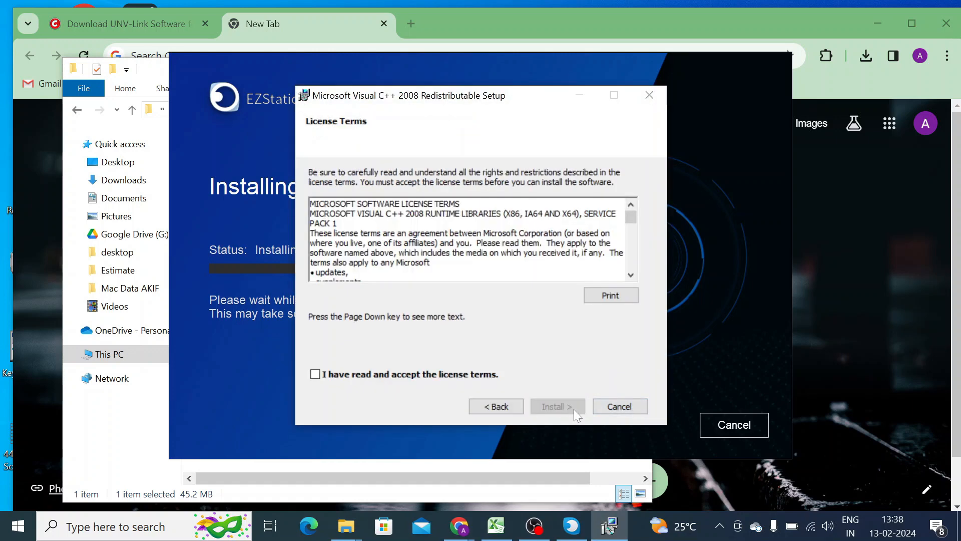
pyautogui.click(315, 374)
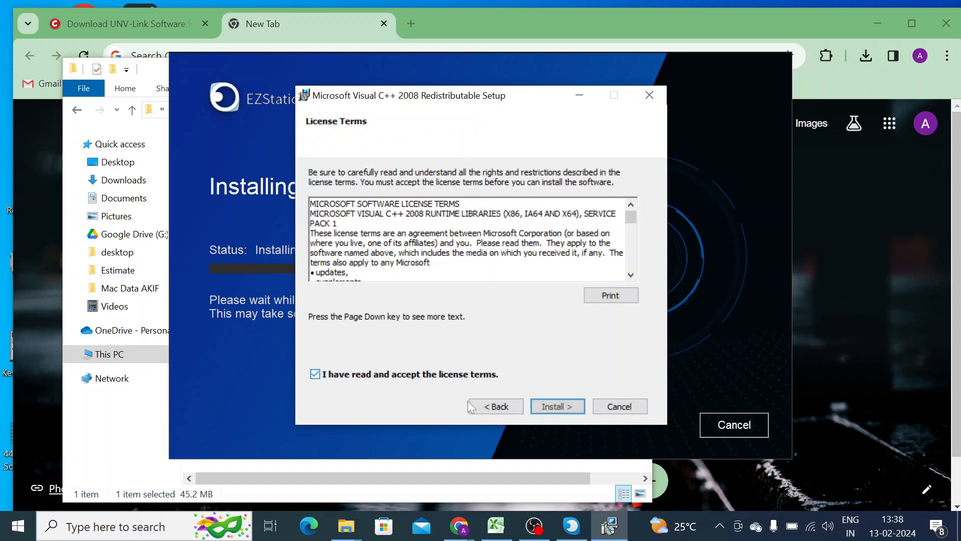
pyautogui.click(557, 405)
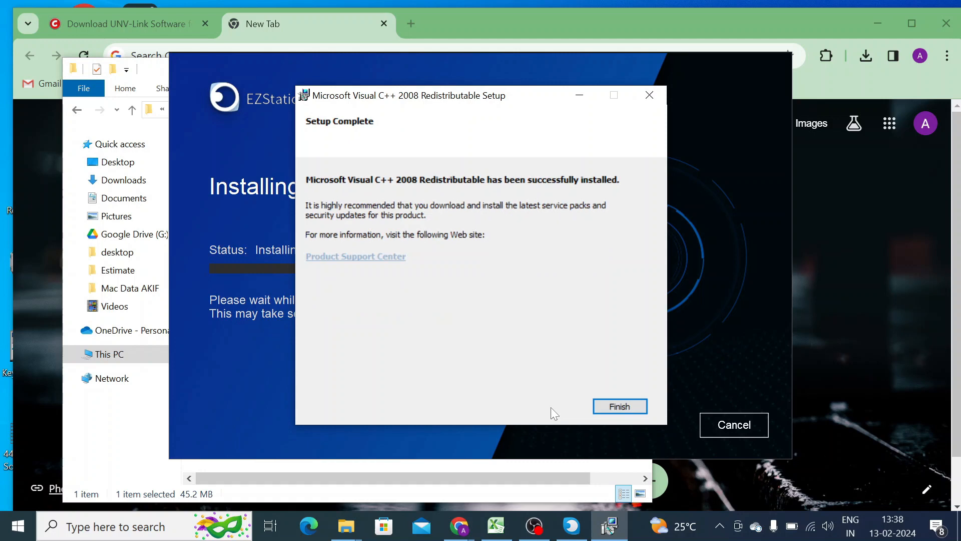
pyautogui.click(619, 406)
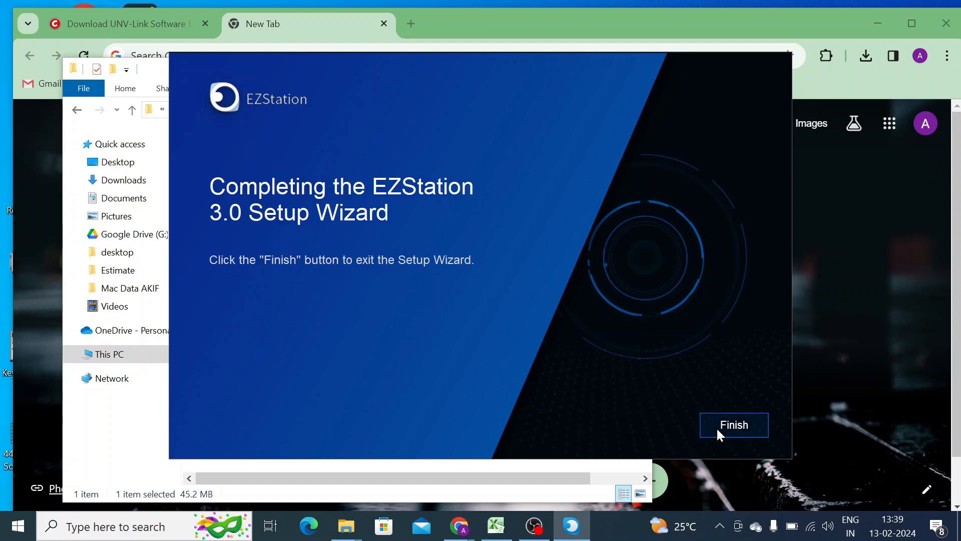
# Finish setup, start EZStation from the desktop shortcut and log in to reach the Control Panel
pyautogui.click(733, 425)
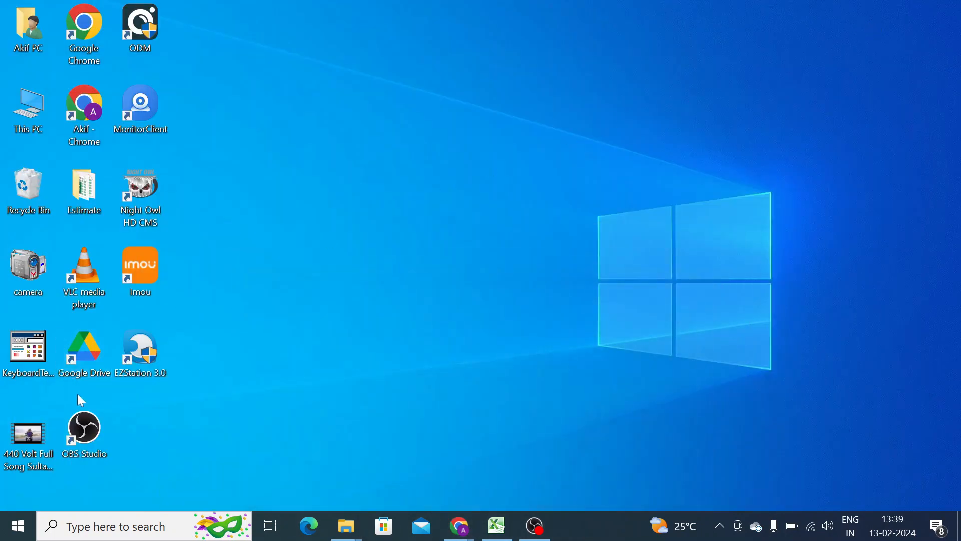
pyautogui.click(140, 348)
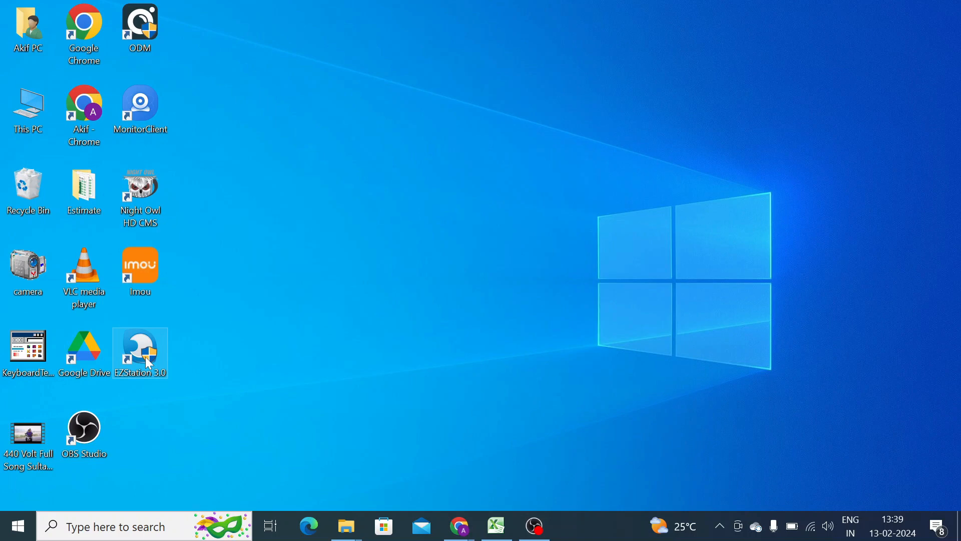
pyautogui.moveTo(479, 359)
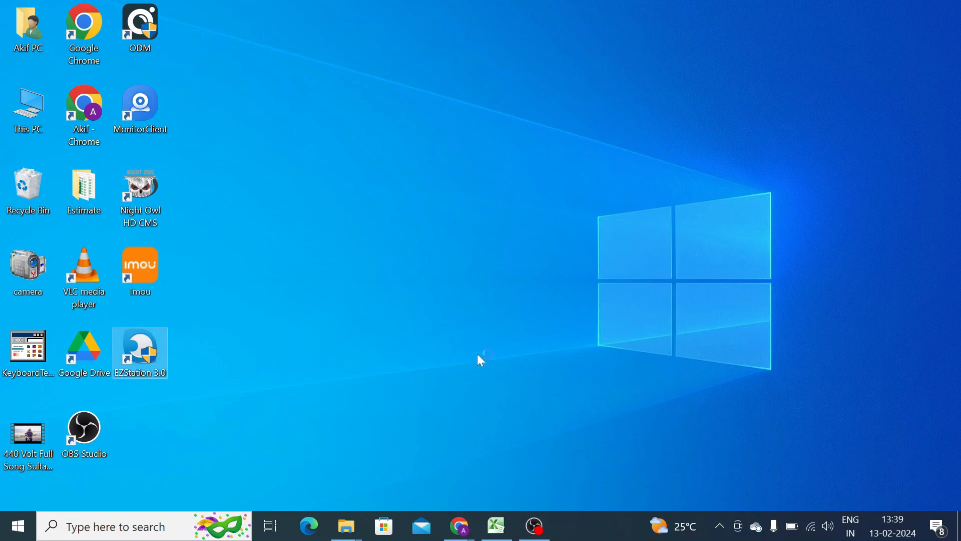
pyautogui.click(480, 359)
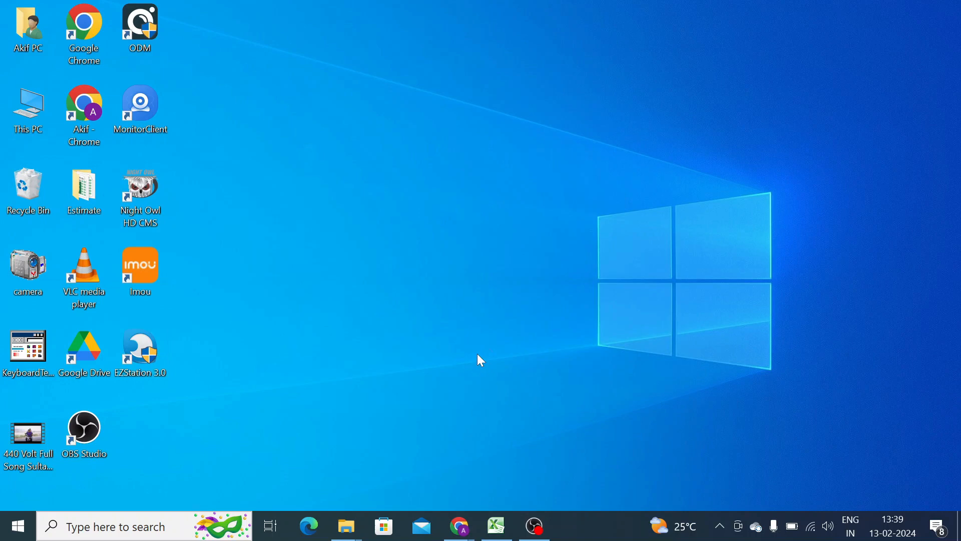
pyautogui.moveTo(495, 413)
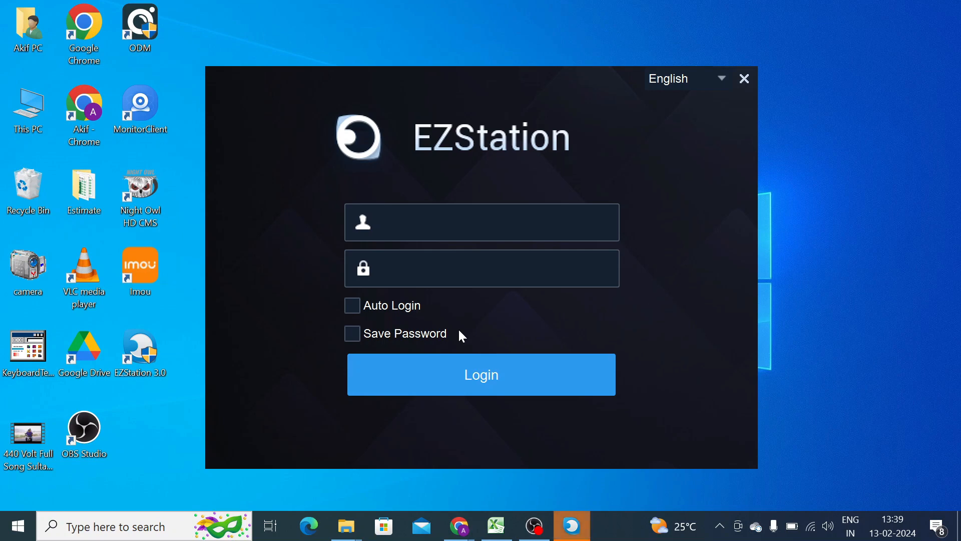
pyautogui.click(482, 222)
pyautogui.write('ad')
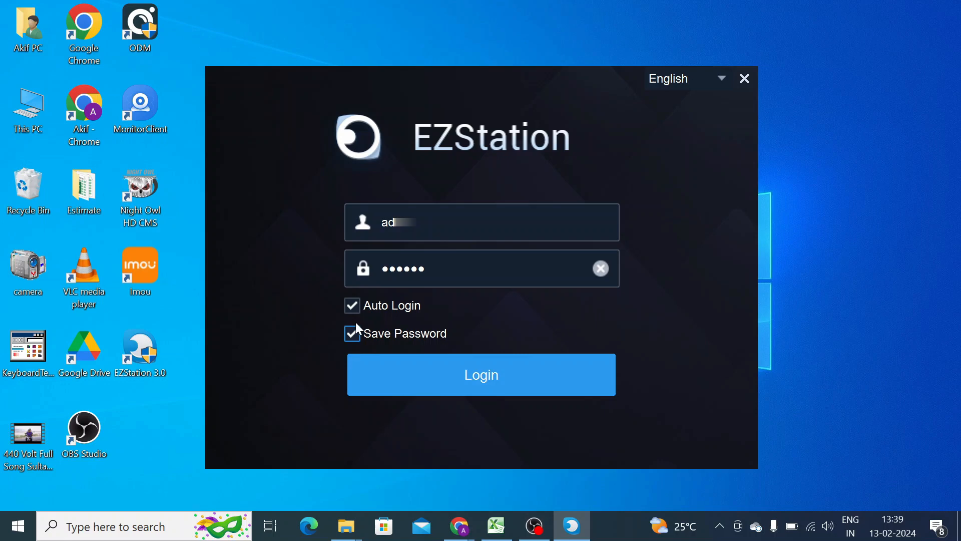
pyautogui.click(481, 269)
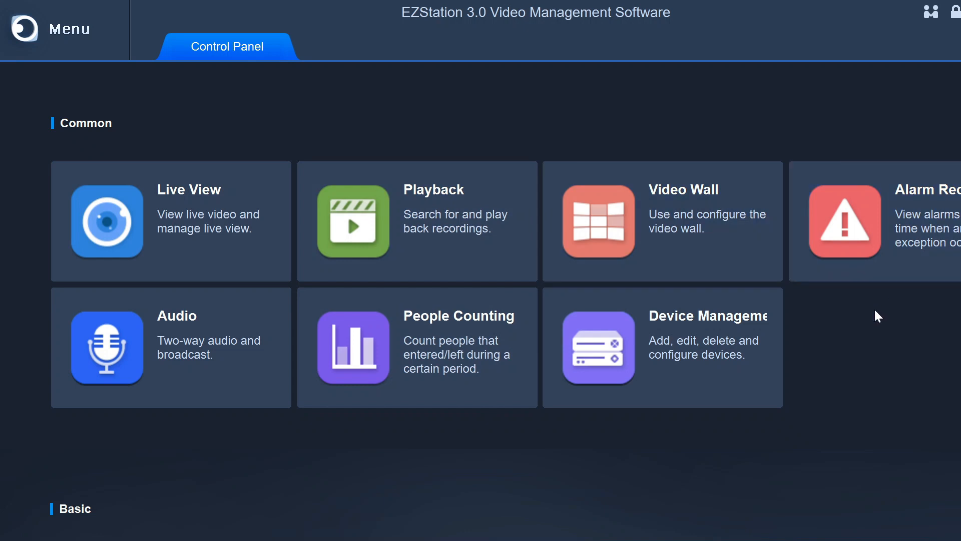
pyautogui.moveTo(36, 92)
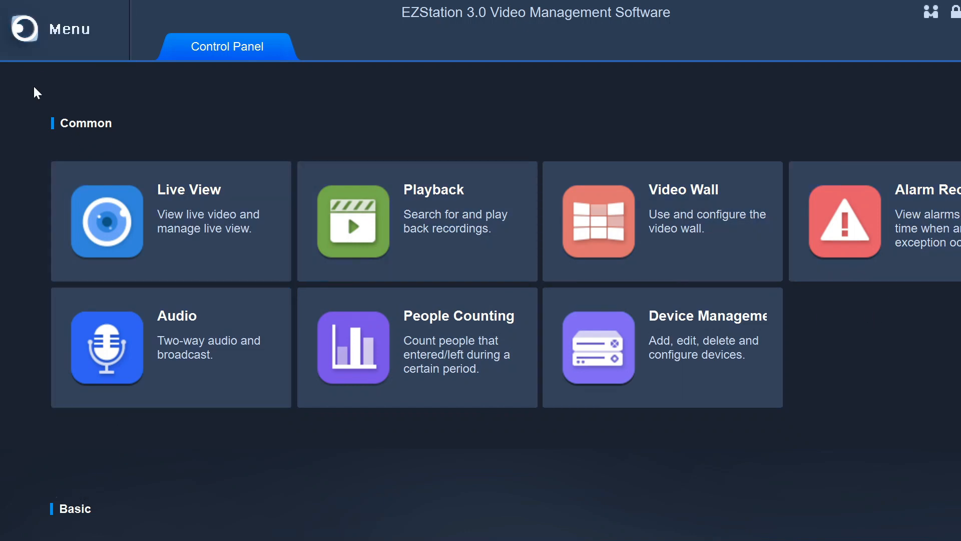
pyautogui.moveTo(791, 403)
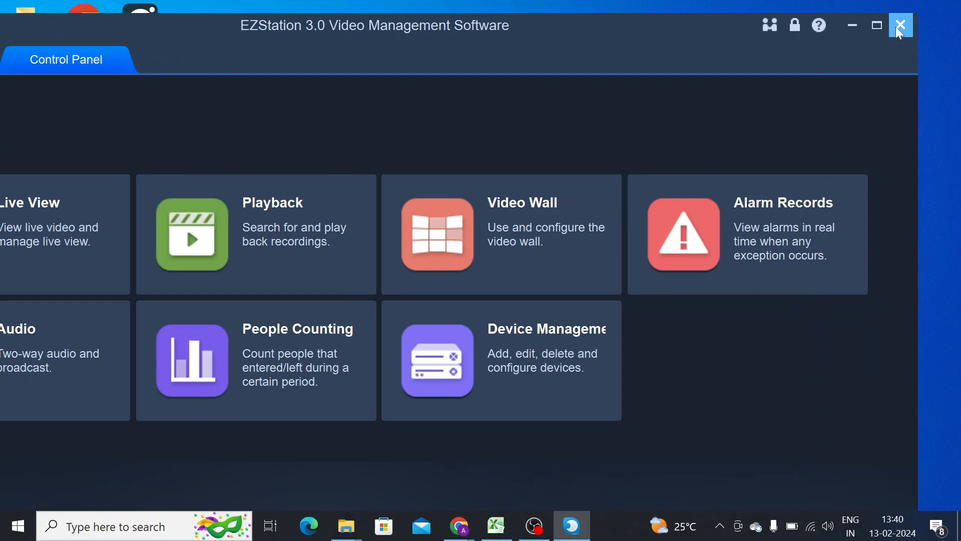
pyautogui.moveTo(518, 312)
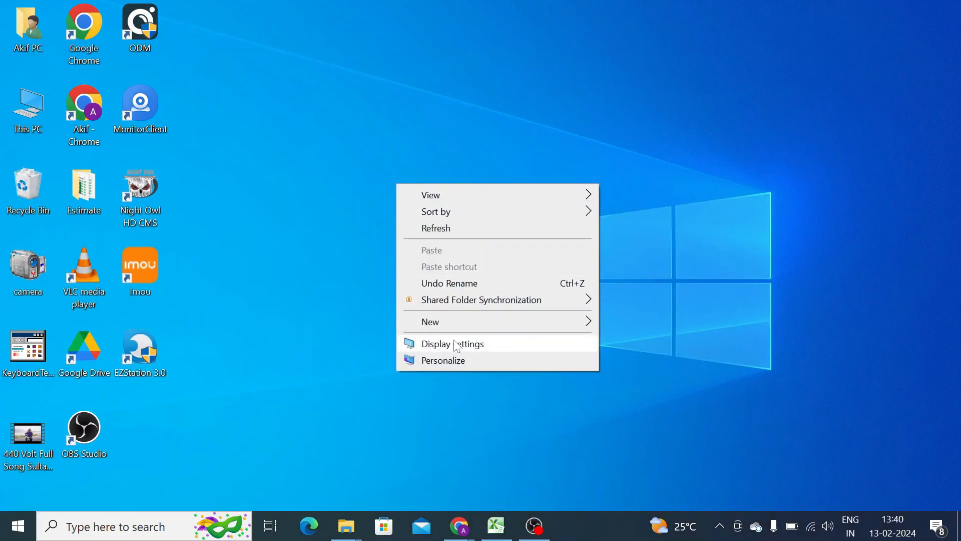
# Lower the Windows text/app scaling from 150% and keep the change so EZStation fits
pyautogui.click(452, 343)
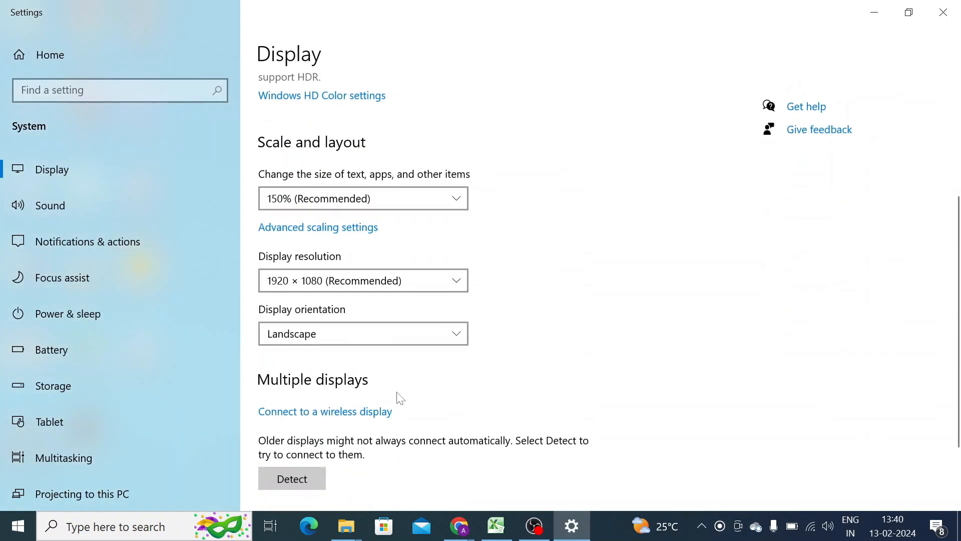
pyautogui.click(362, 280)
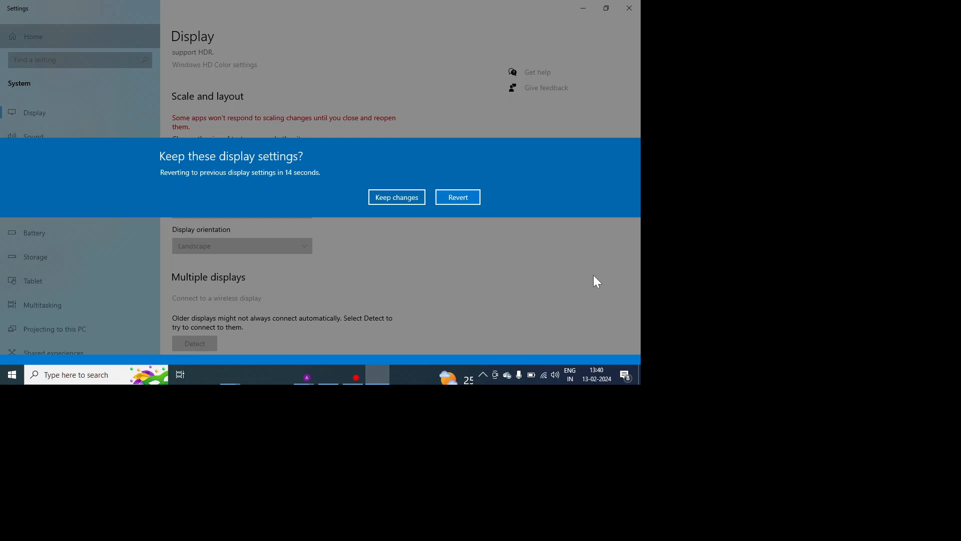
pyautogui.click(397, 198)
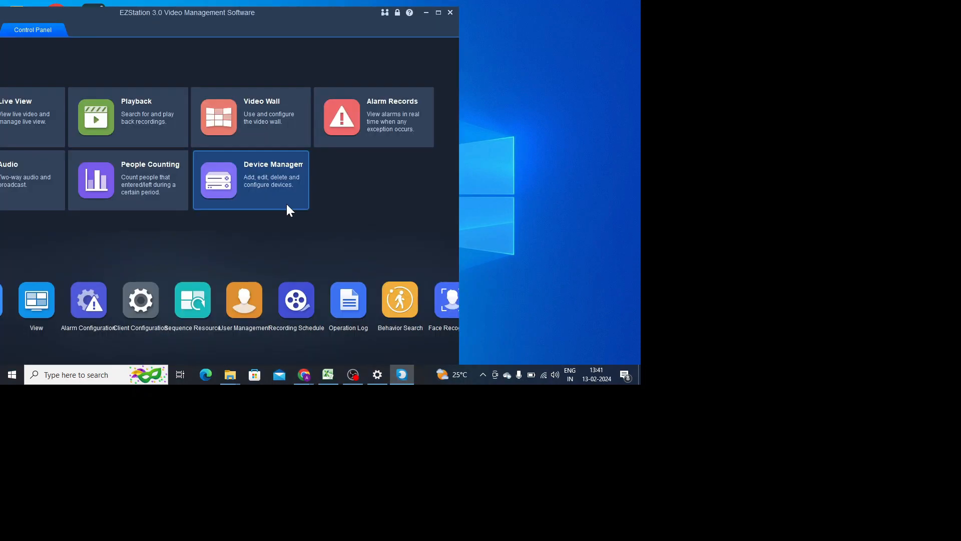
pyautogui.moveTo(438, 12)
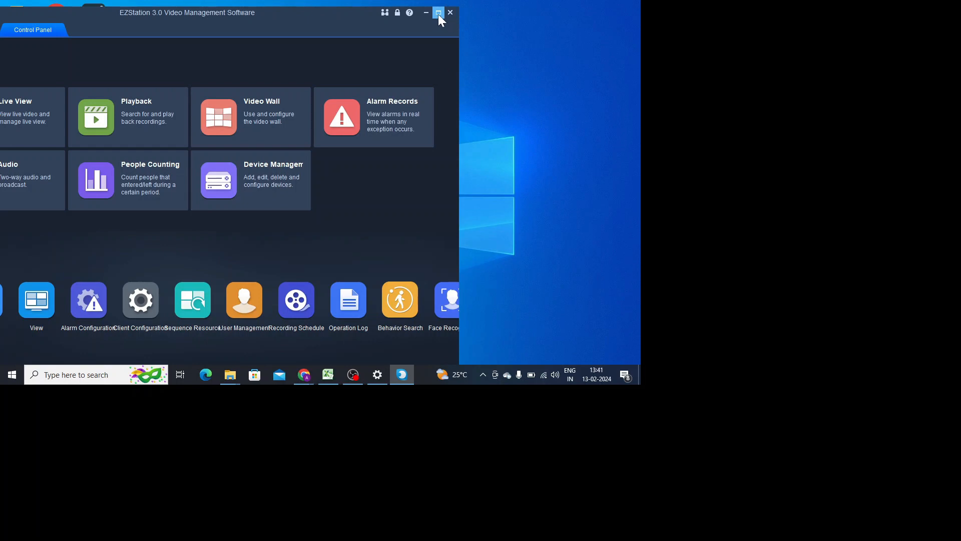
# Maximize the EZStation window and enter Device Management
pyautogui.click(438, 12)
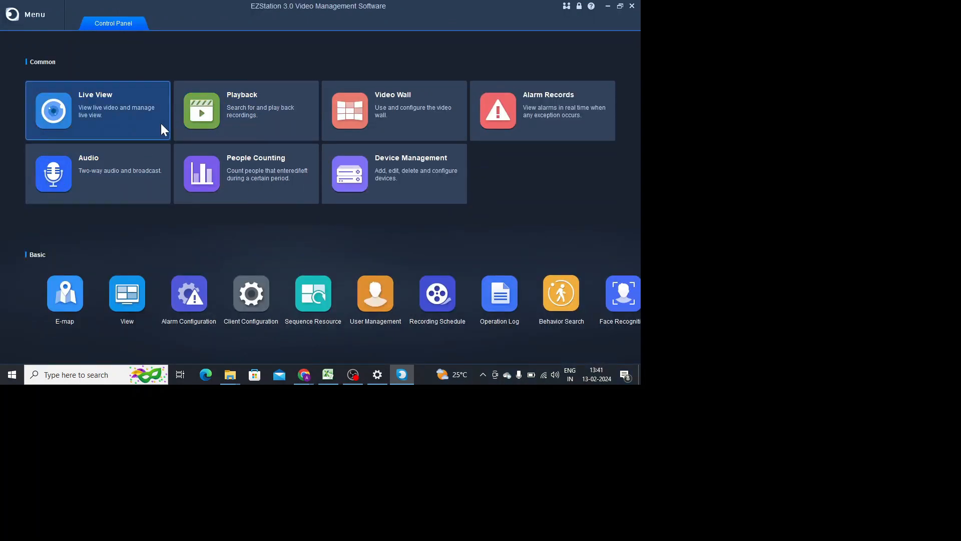
pyautogui.moveTo(240, 121)
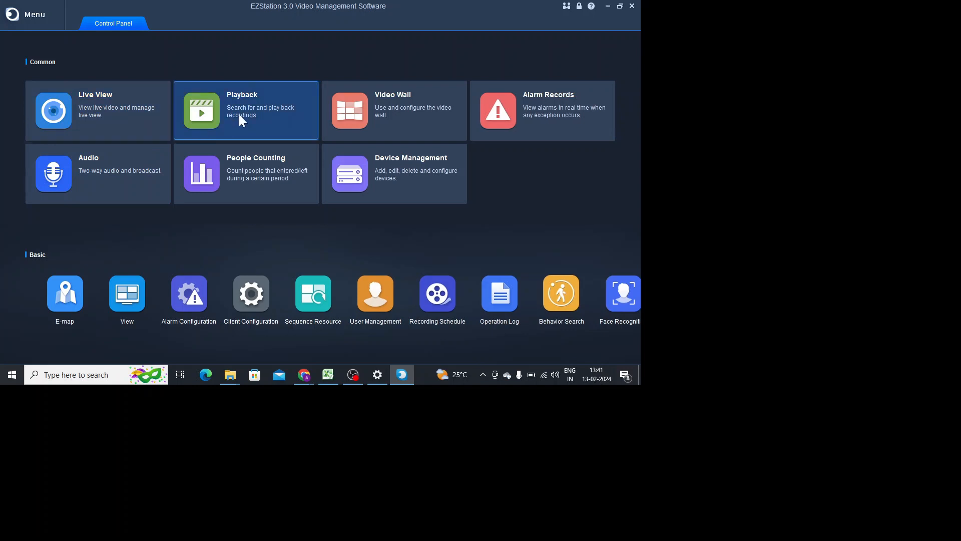
pyautogui.moveTo(113, 124)
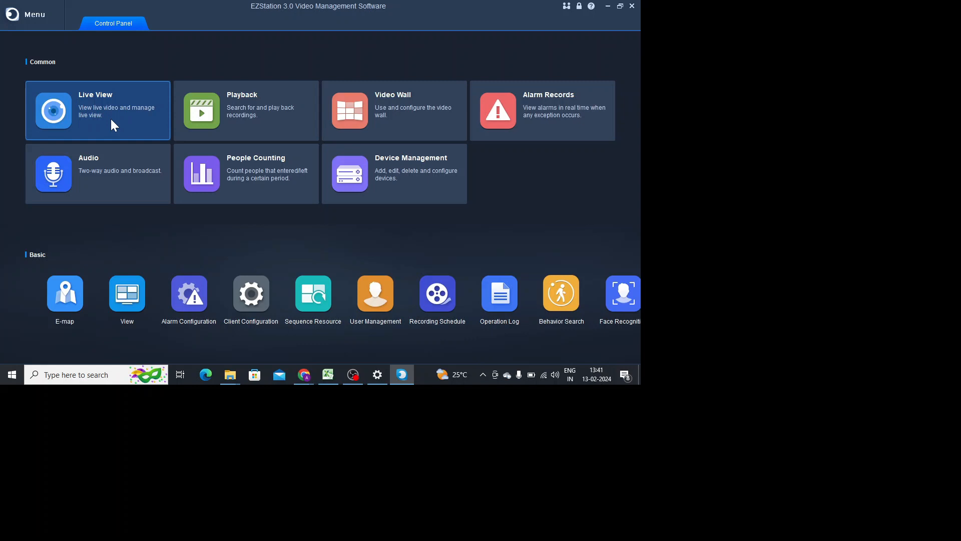
pyautogui.moveTo(485, 110)
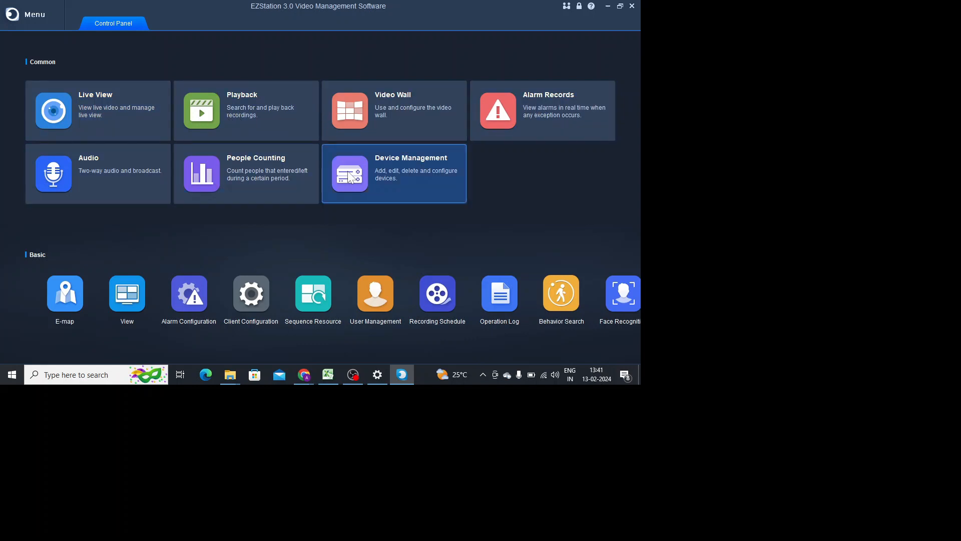
pyautogui.moveTo(413, 173)
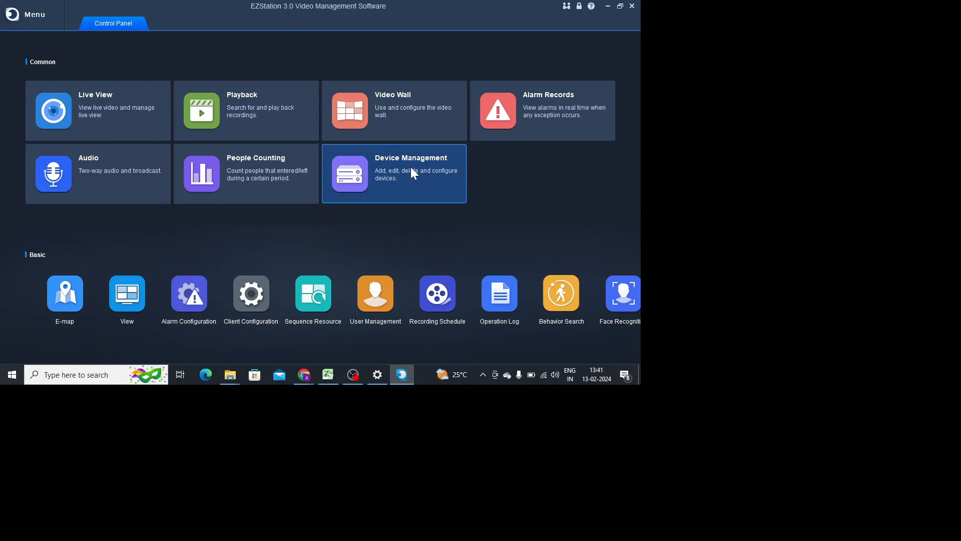
pyautogui.click(393, 174)
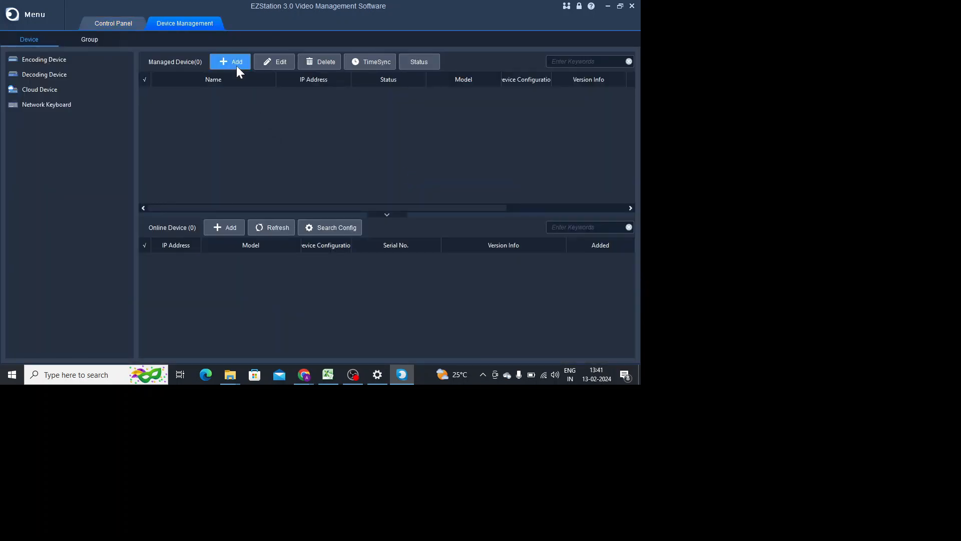
# Bring up the Device Info add form and dismiss it without adding a device
pyautogui.click(231, 61)
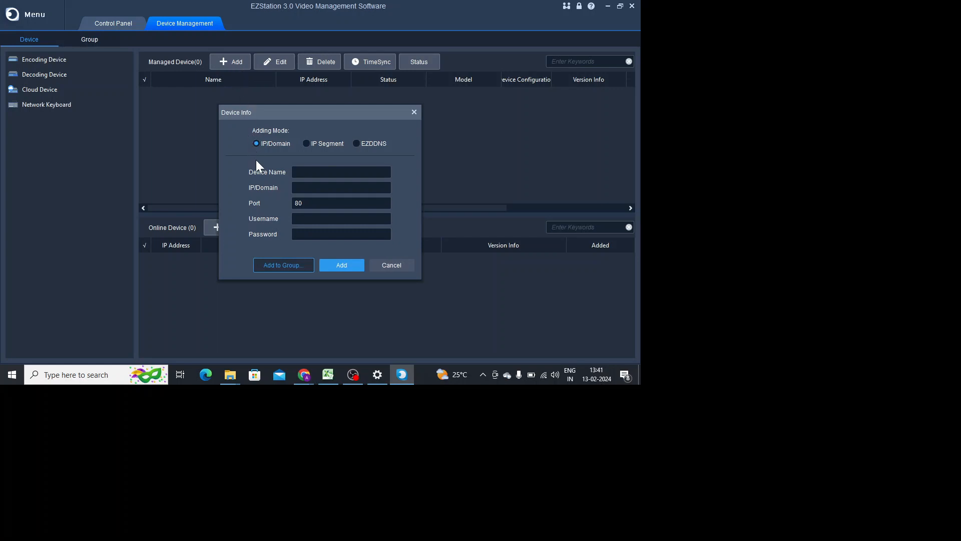
pyautogui.moveTo(414, 112)
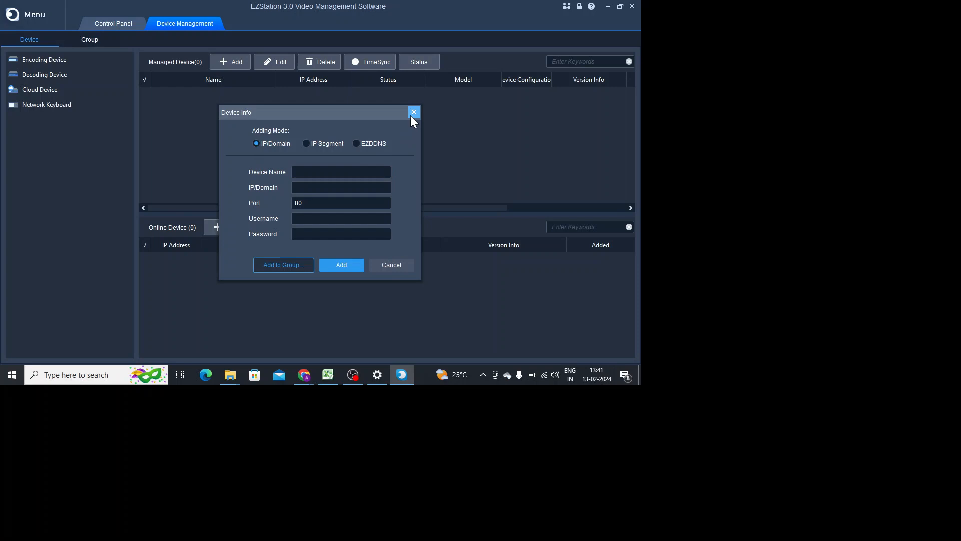
pyautogui.click(414, 112)
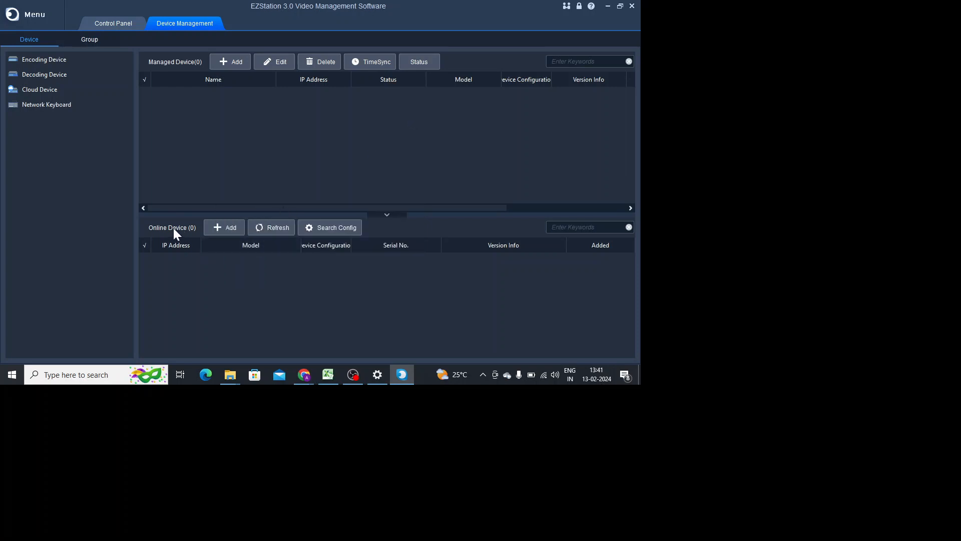
pyautogui.moveTo(189, 235)
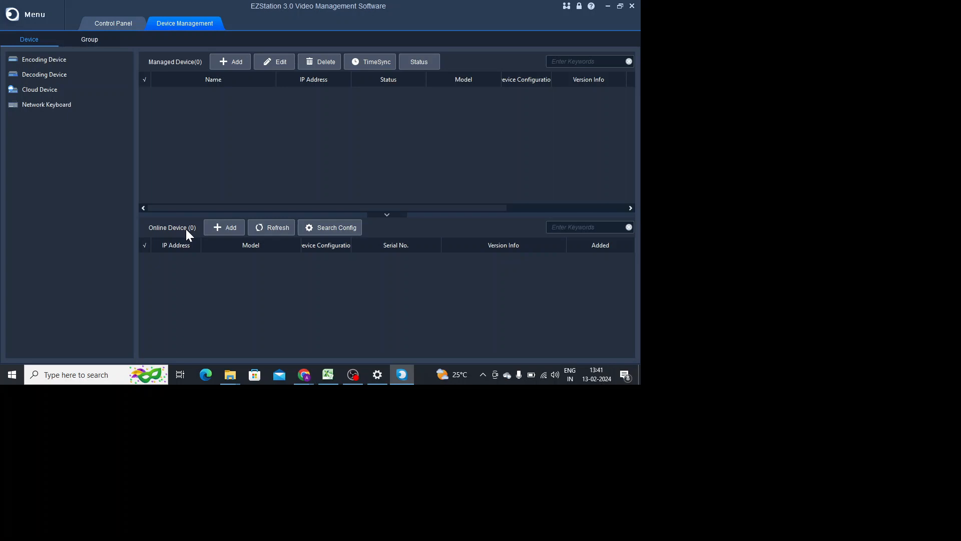
pyautogui.moveTo(223, 228)
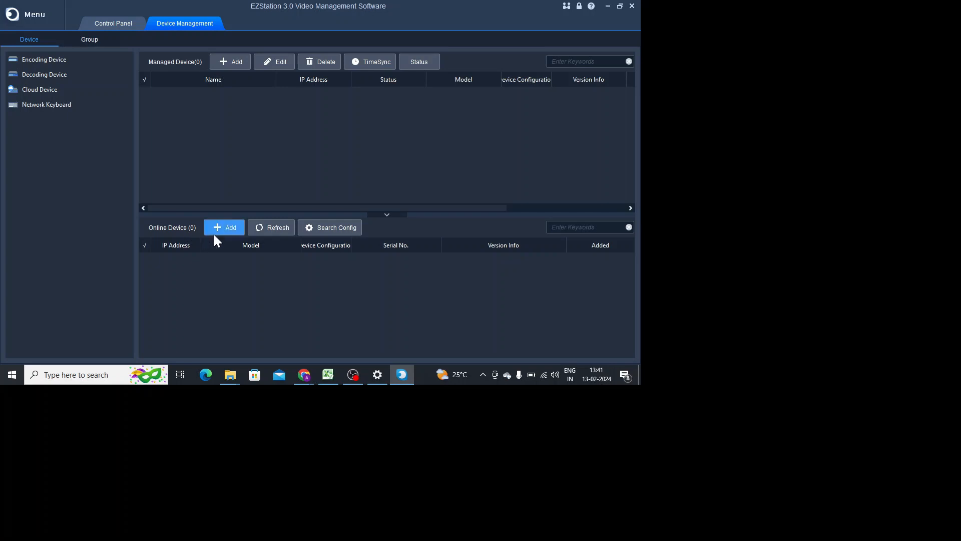
pyautogui.moveTo(235, 239)
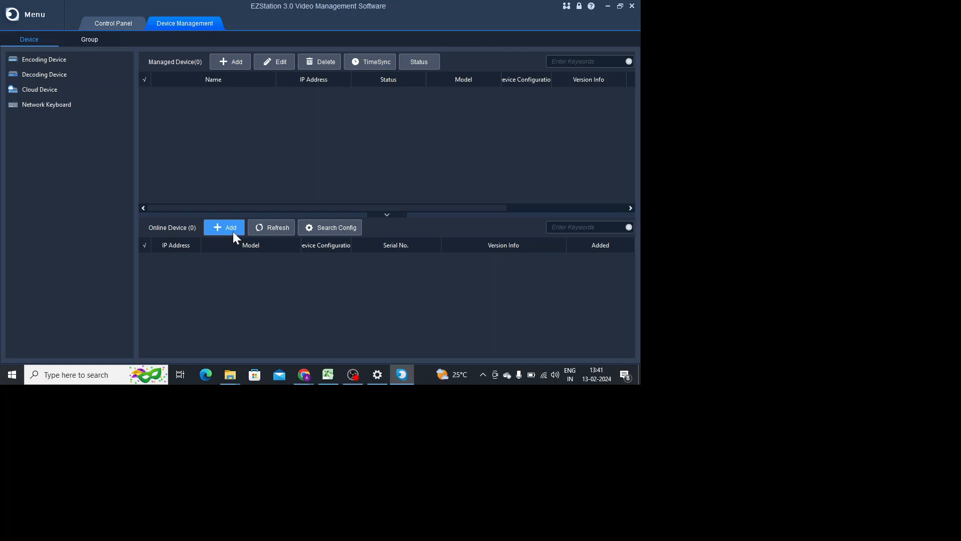
pyautogui.moveTo(162, 268)
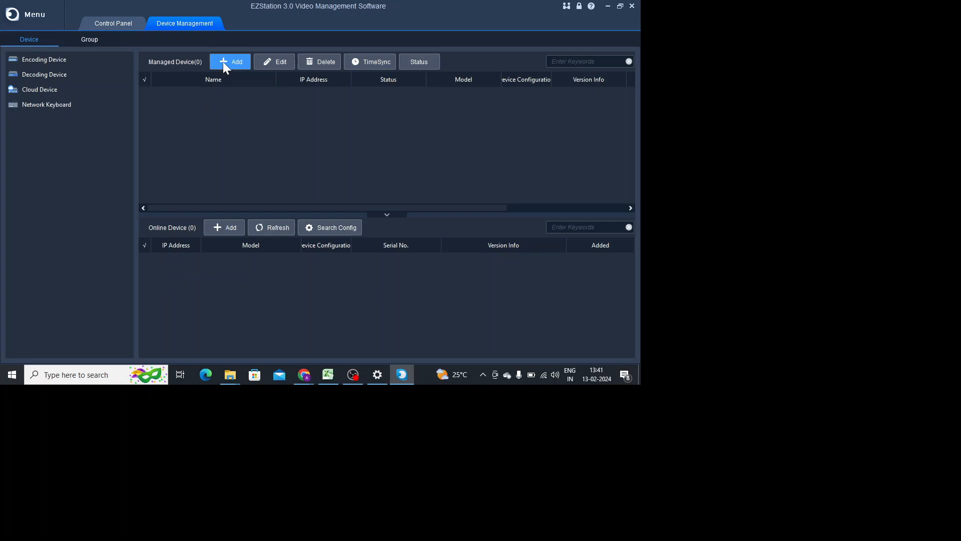
# Start adding a managed device and inspect the EZDDNS mode's name, domain, username and password fields
pyautogui.click(230, 61)
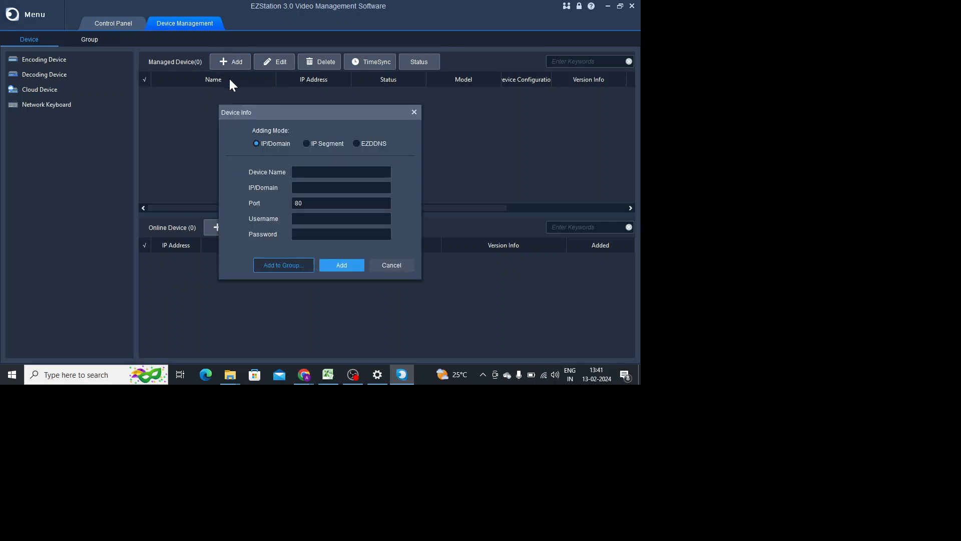
pyautogui.moveTo(306, 149)
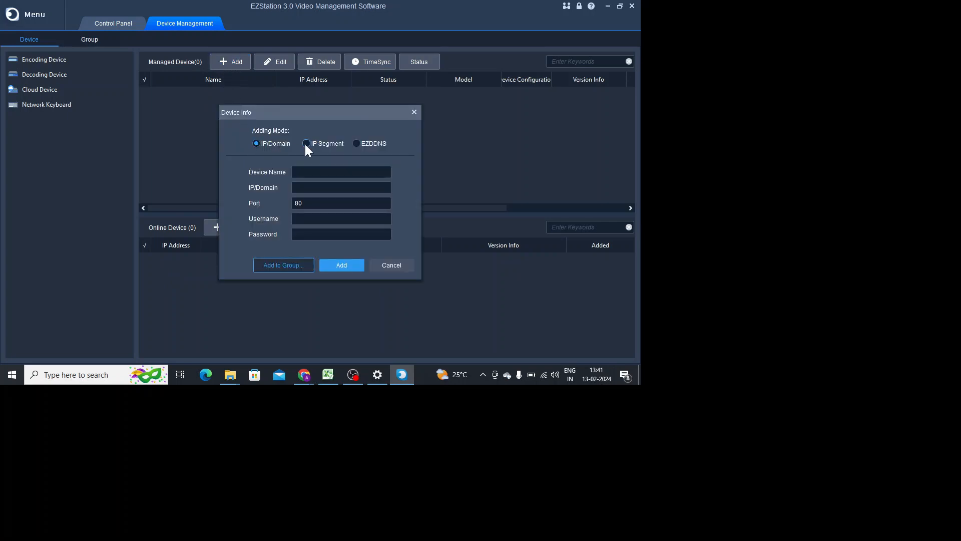
pyautogui.moveTo(343, 152)
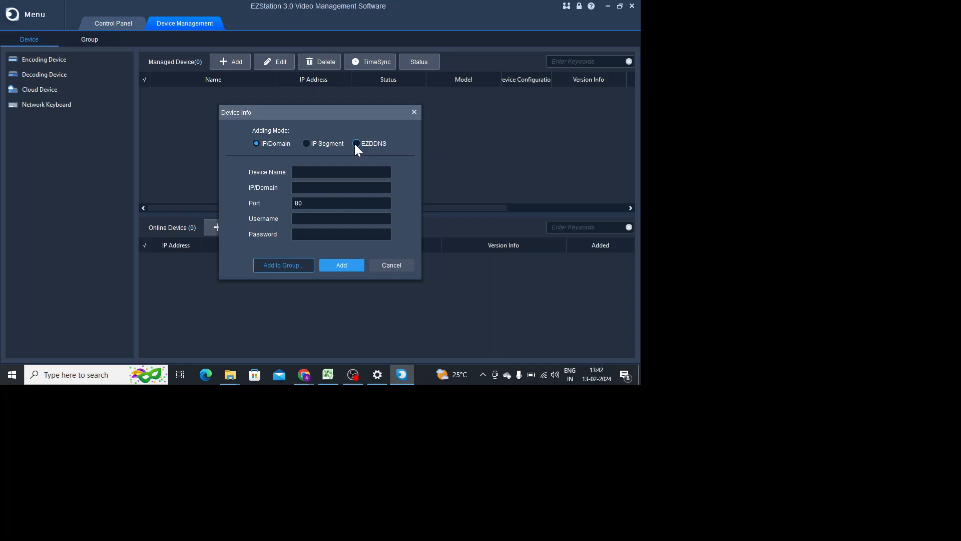
pyautogui.click(357, 143)
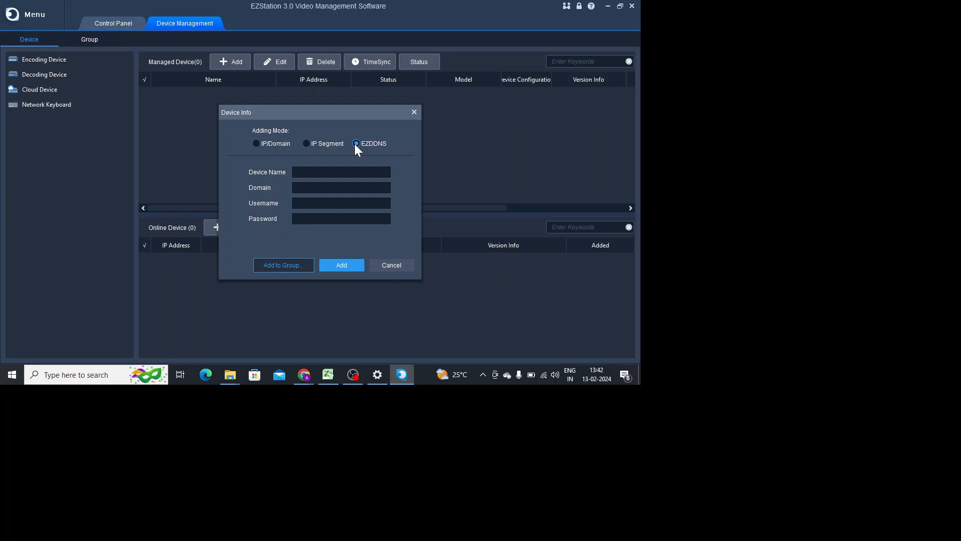
pyautogui.click(340, 171)
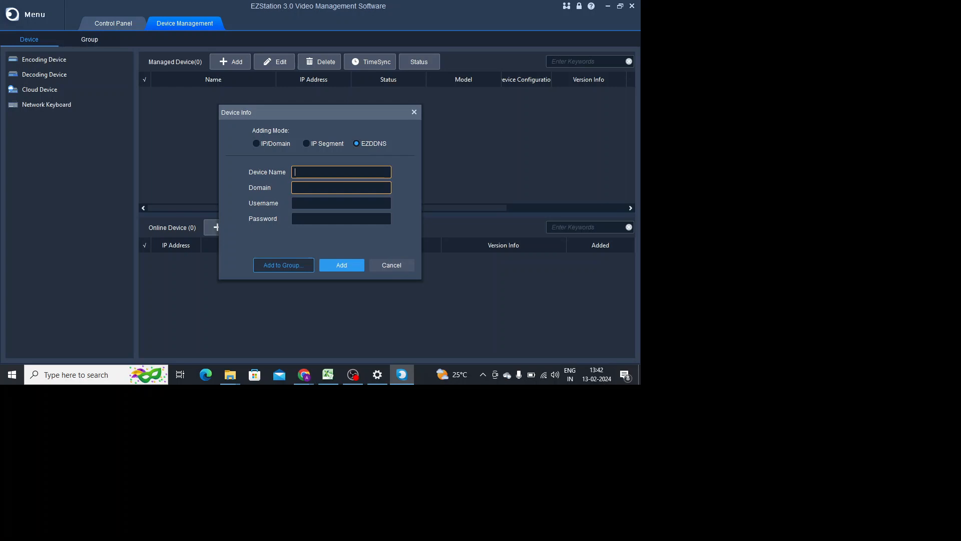
pyautogui.click(340, 187)
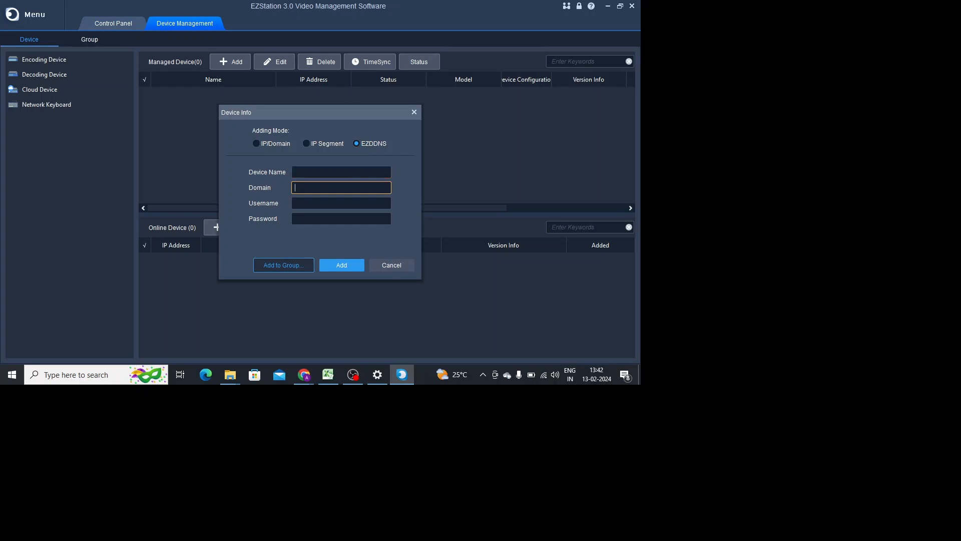
pyautogui.click(341, 218)
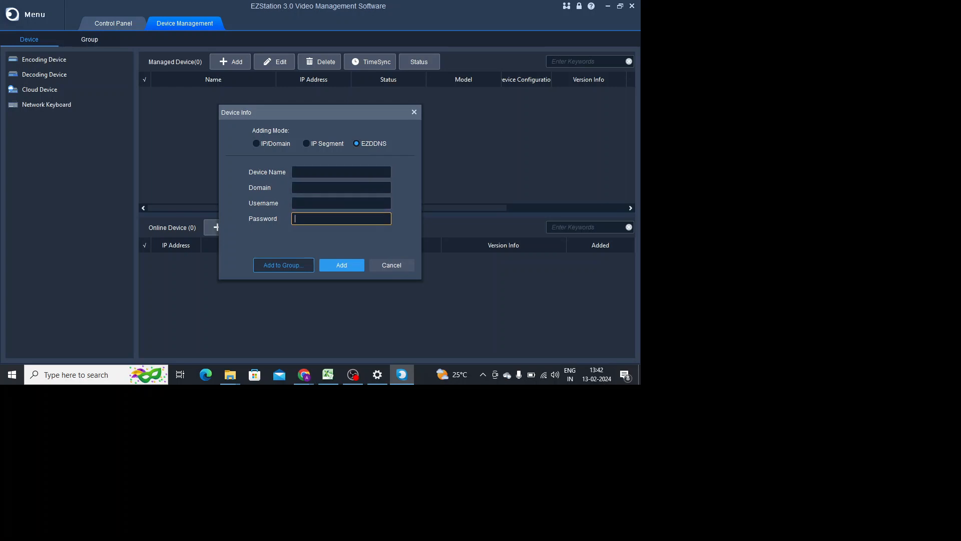
pyautogui.click(341, 187)
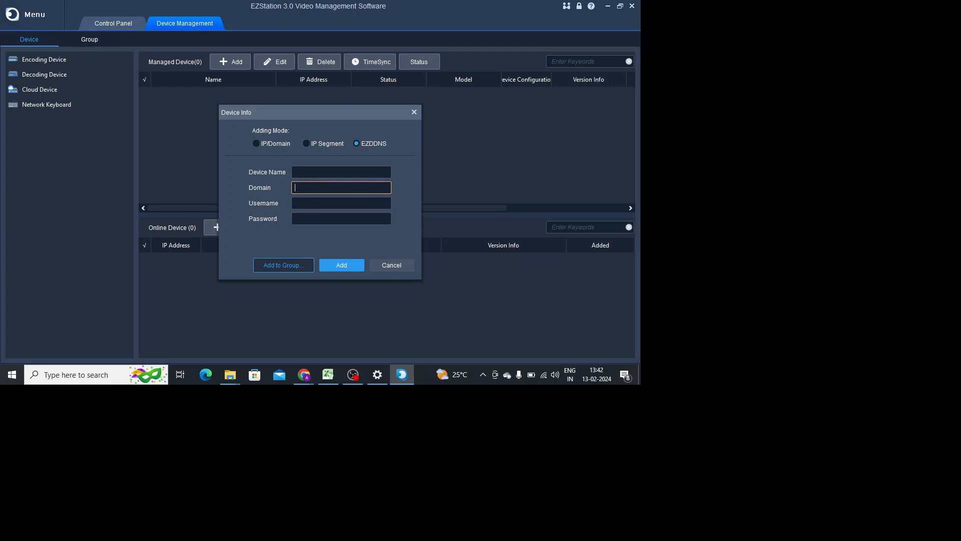
pyautogui.click(340, 219)
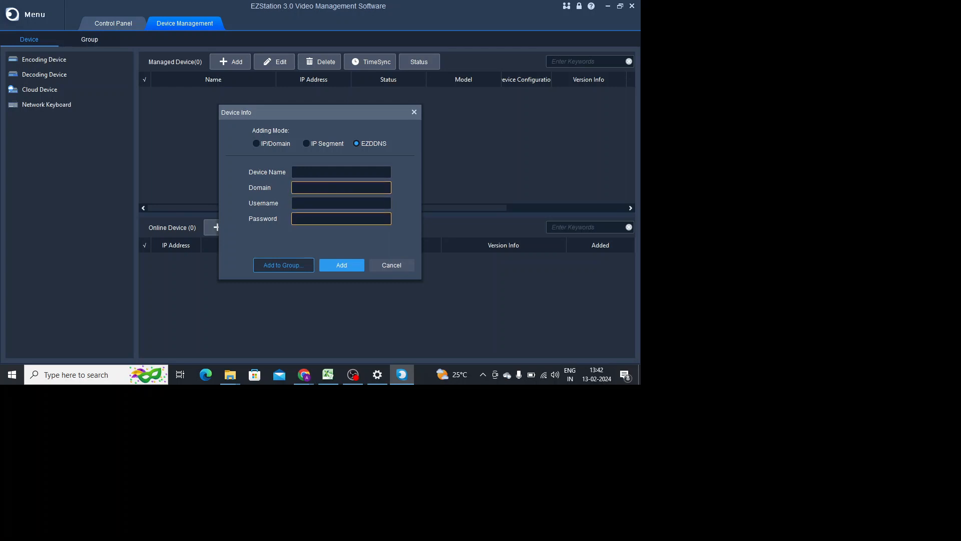
pyautogui.click(341, 187)
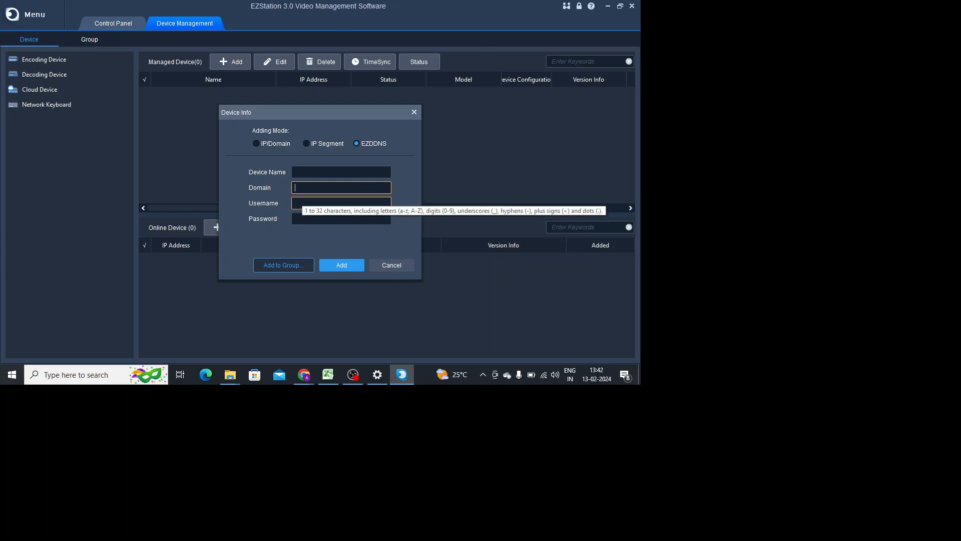
pyautogui.click(342, 203)
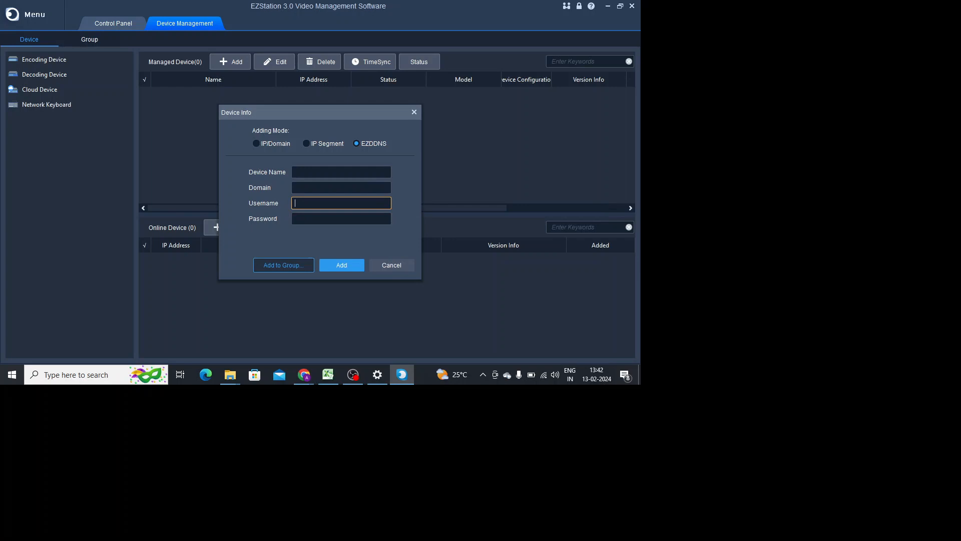
# Try IP Segment mode, then settle on IP/Domain with port 80 ready for the device name
pyautogui.click(306, 143)
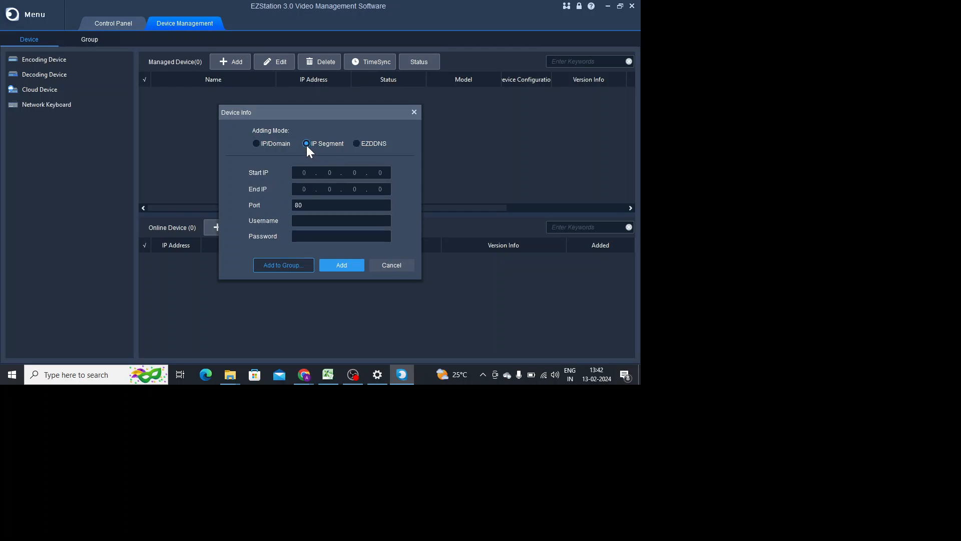
pyautogui.click(257, 143)
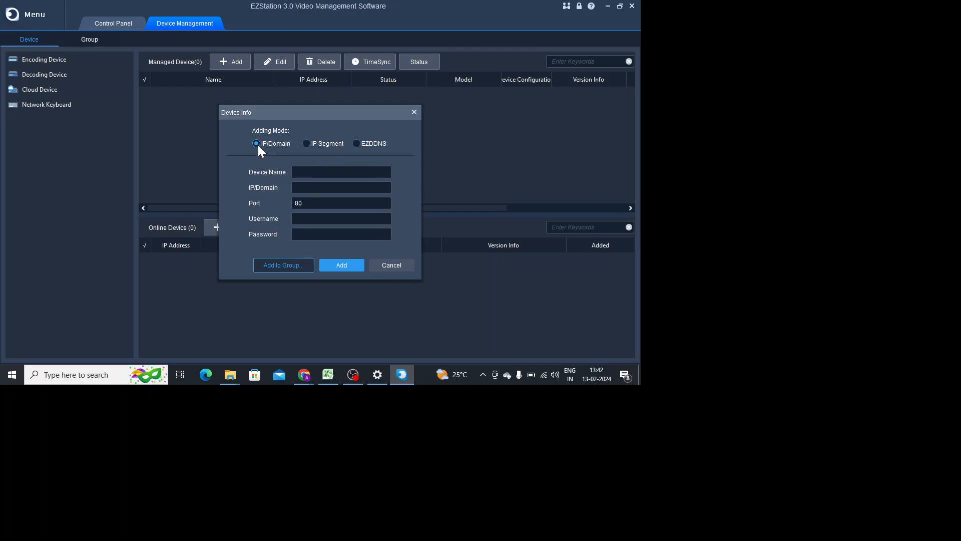
pyautogui.click(341, 171)
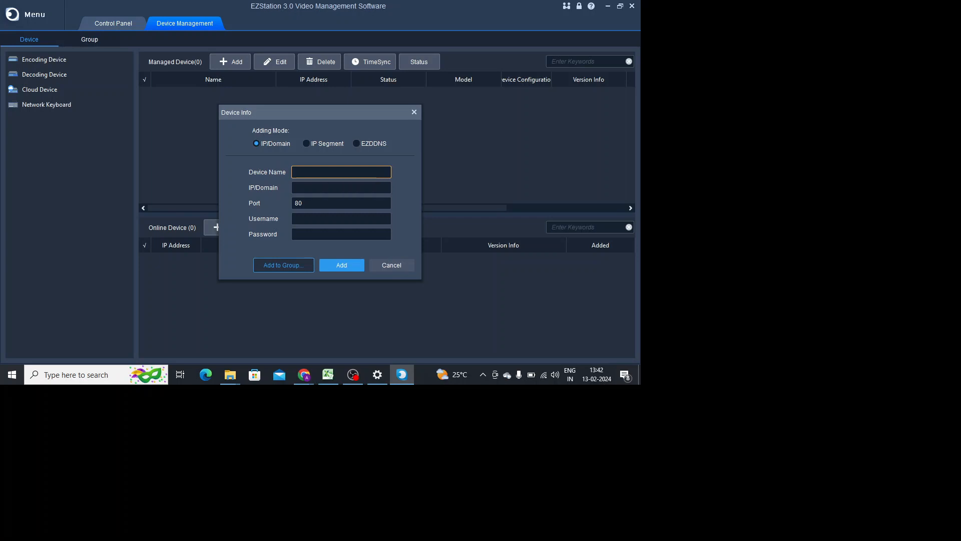
# Name the device 'Test Device' and begin entering its 192.168. IP address
pyautogui.write('Test D')
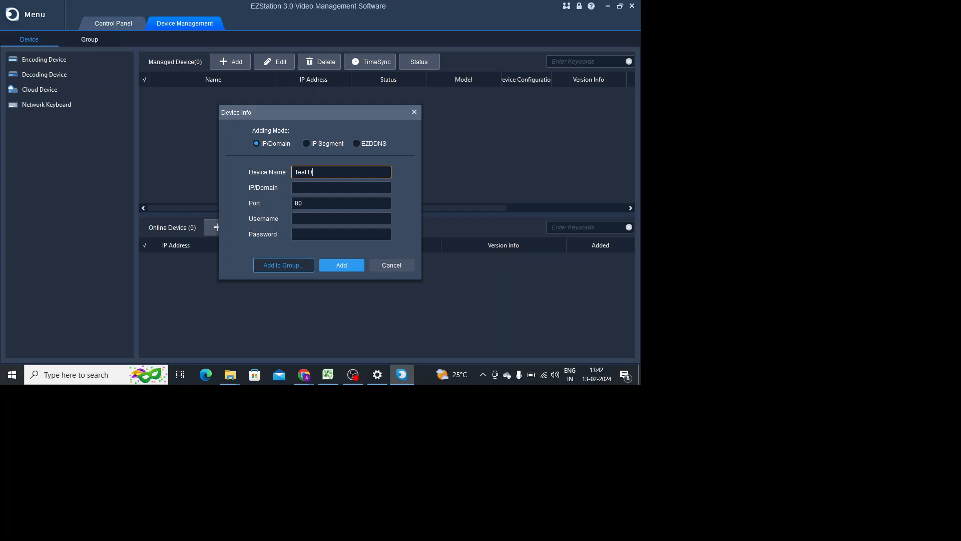
pyautogui.write('evice')
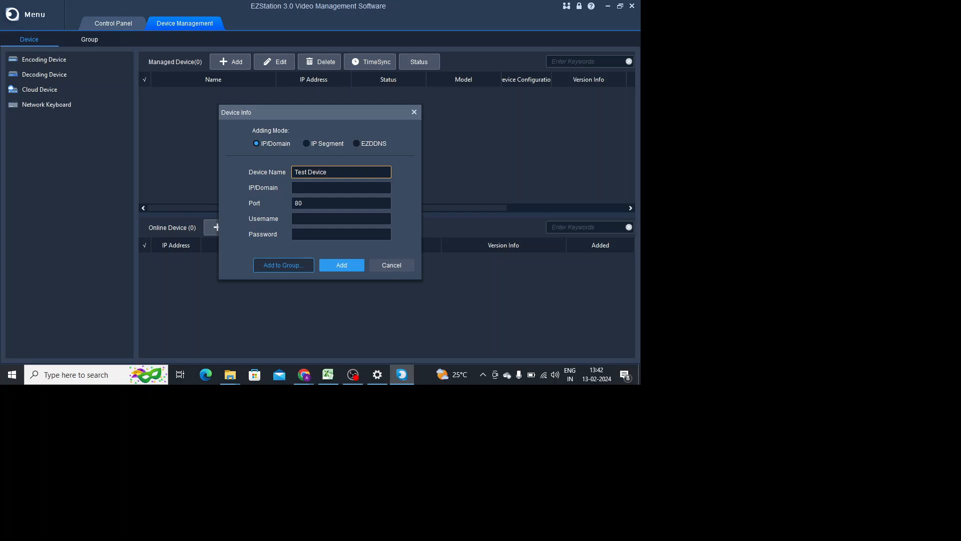
pyautogui.click(340, 187)
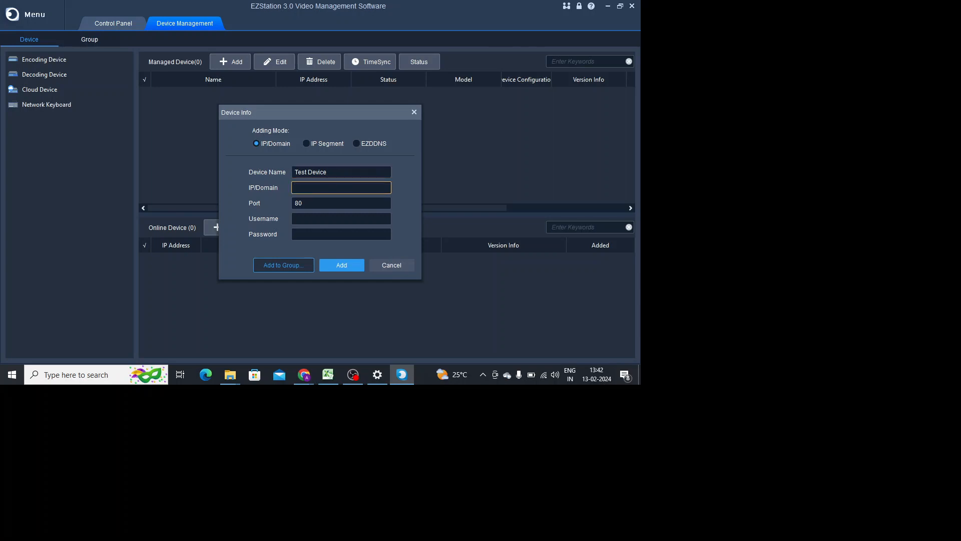
pyautogui.write('192')
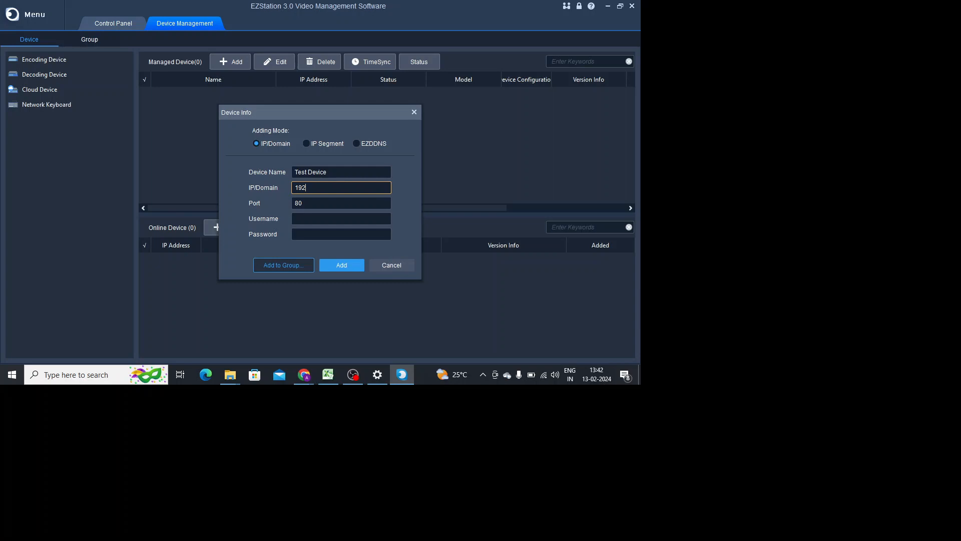
pyautogui.write('.168.1.')
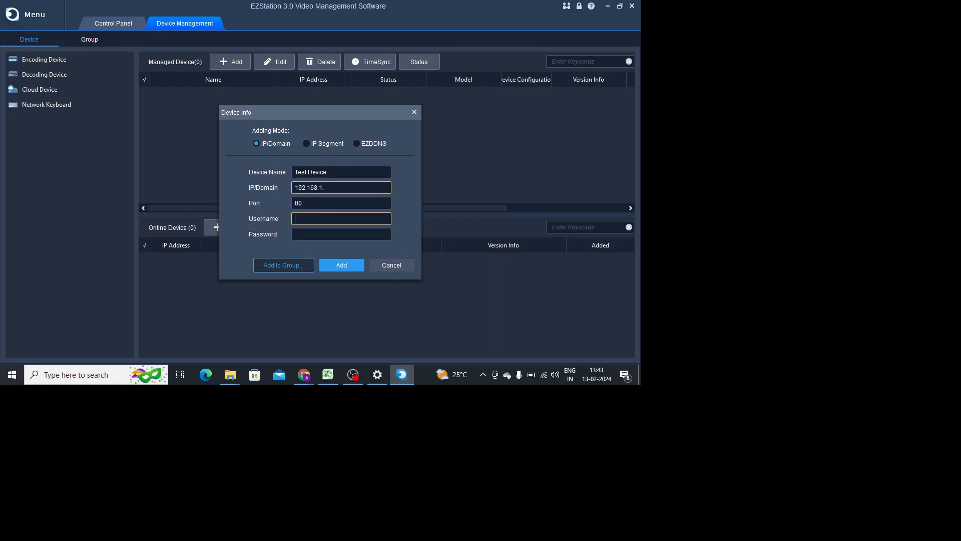
# Enter admin credentials, dismiss the Device Info form without adding, and return to the Control Panel
pyautogui.write('ad')
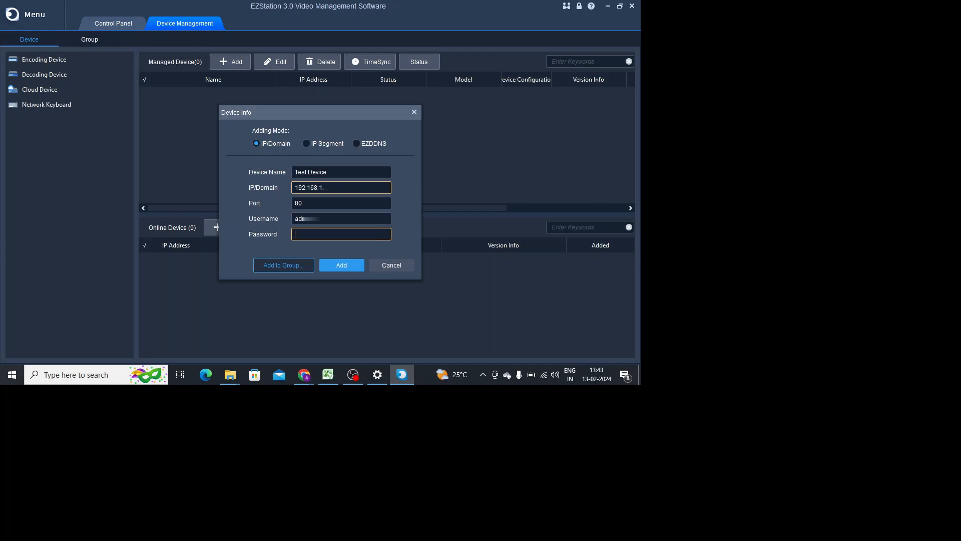
pyautogui.write('admin')
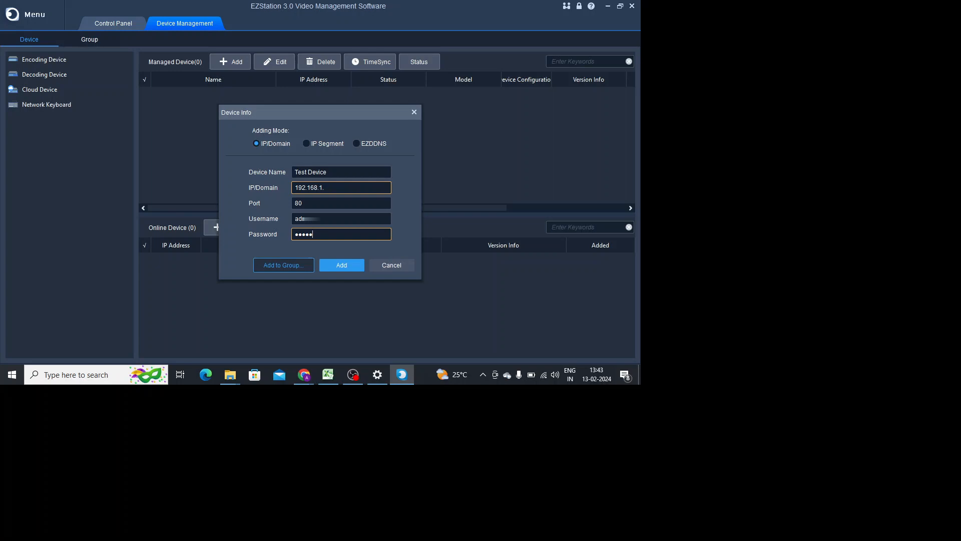
pyautogui.write('•')
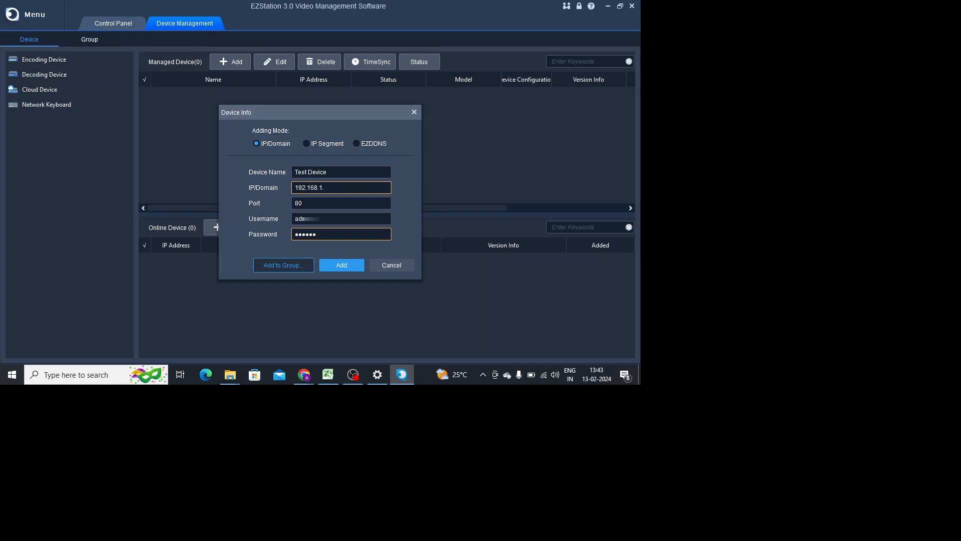
pyautogui.click(340, 218)
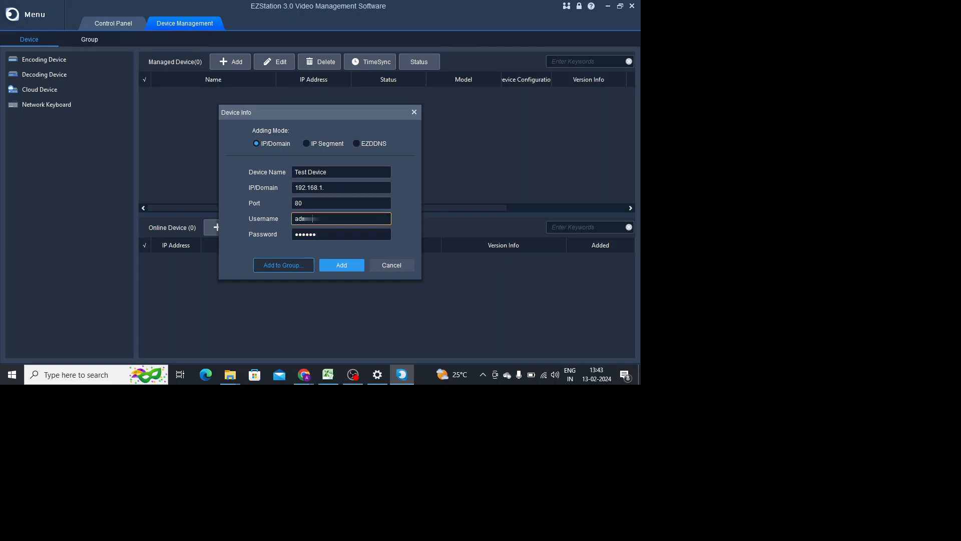
pyautogui.click(341, 234)
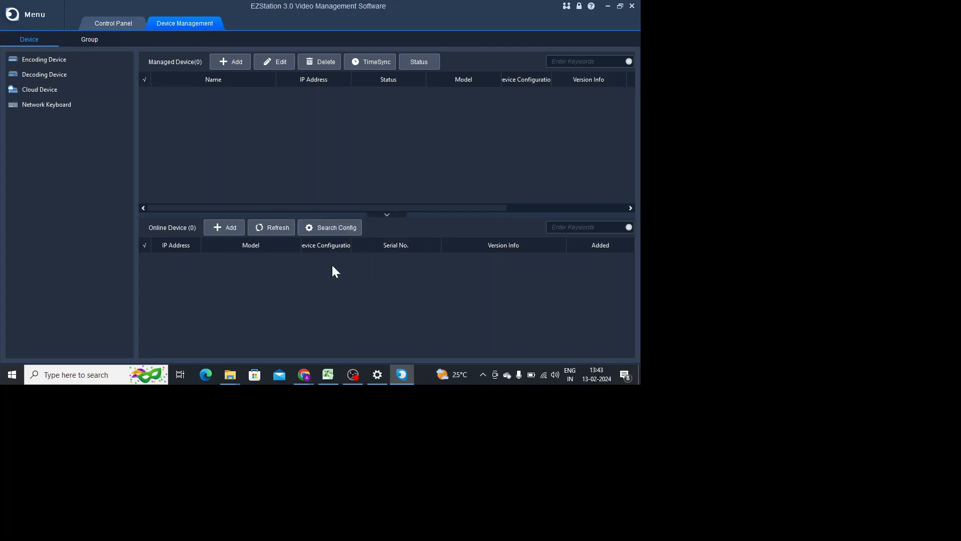
pyautogui.click(113, 23)
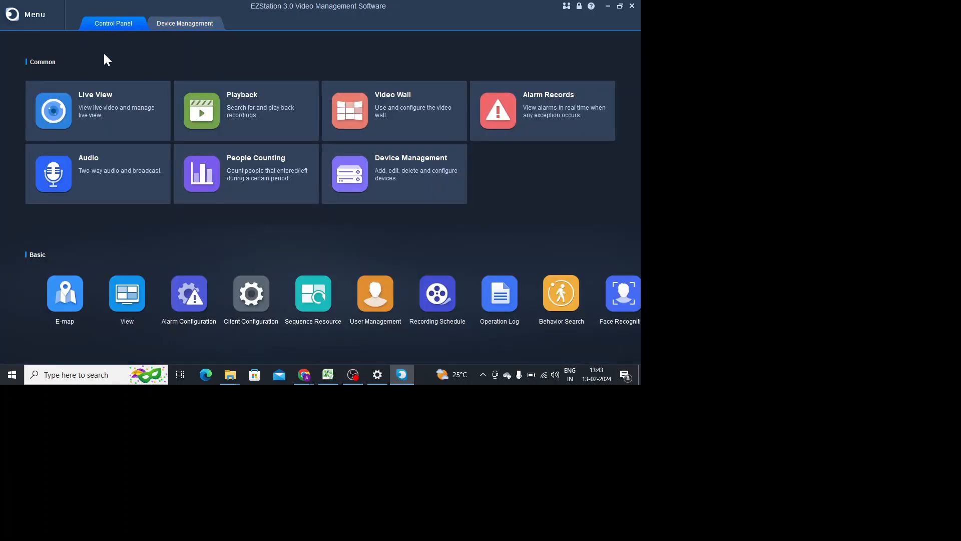